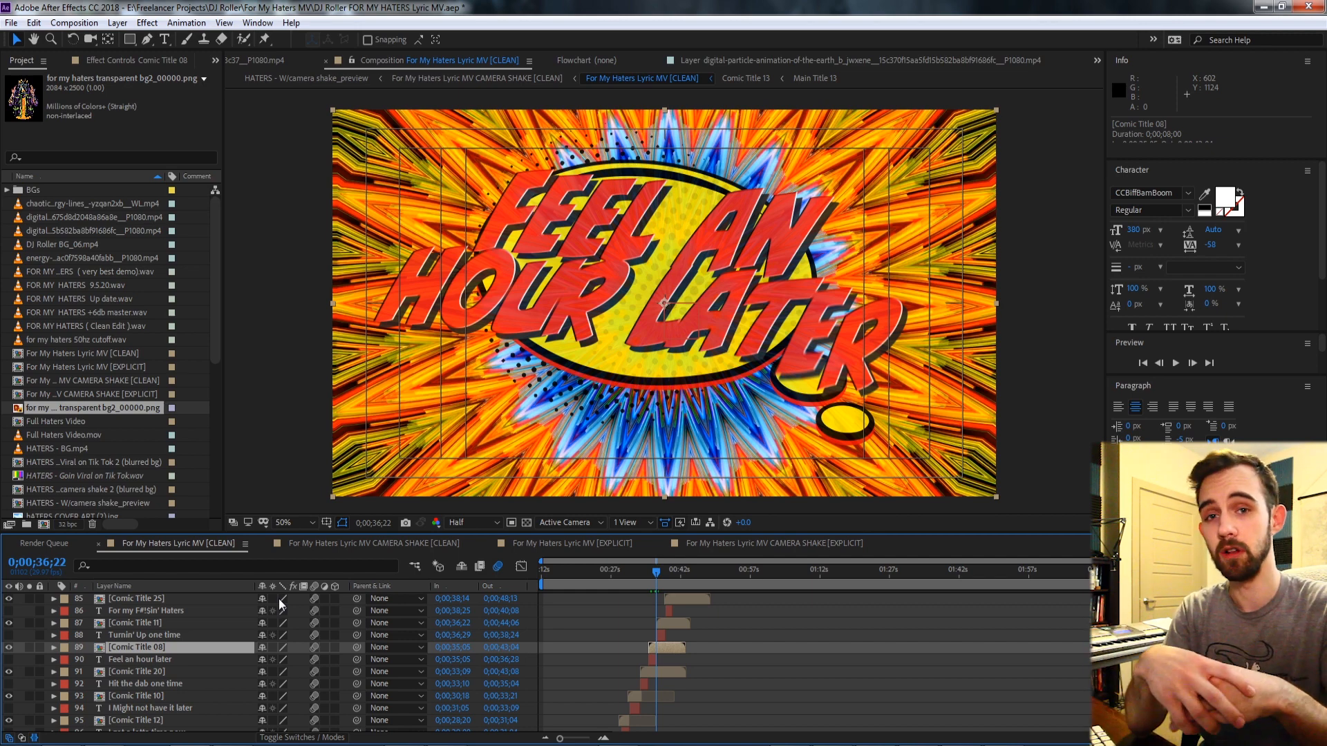
# Select the Turnin' Up One Time layer and change the script's font size argument to 500
pyautogui.click(144, 634)
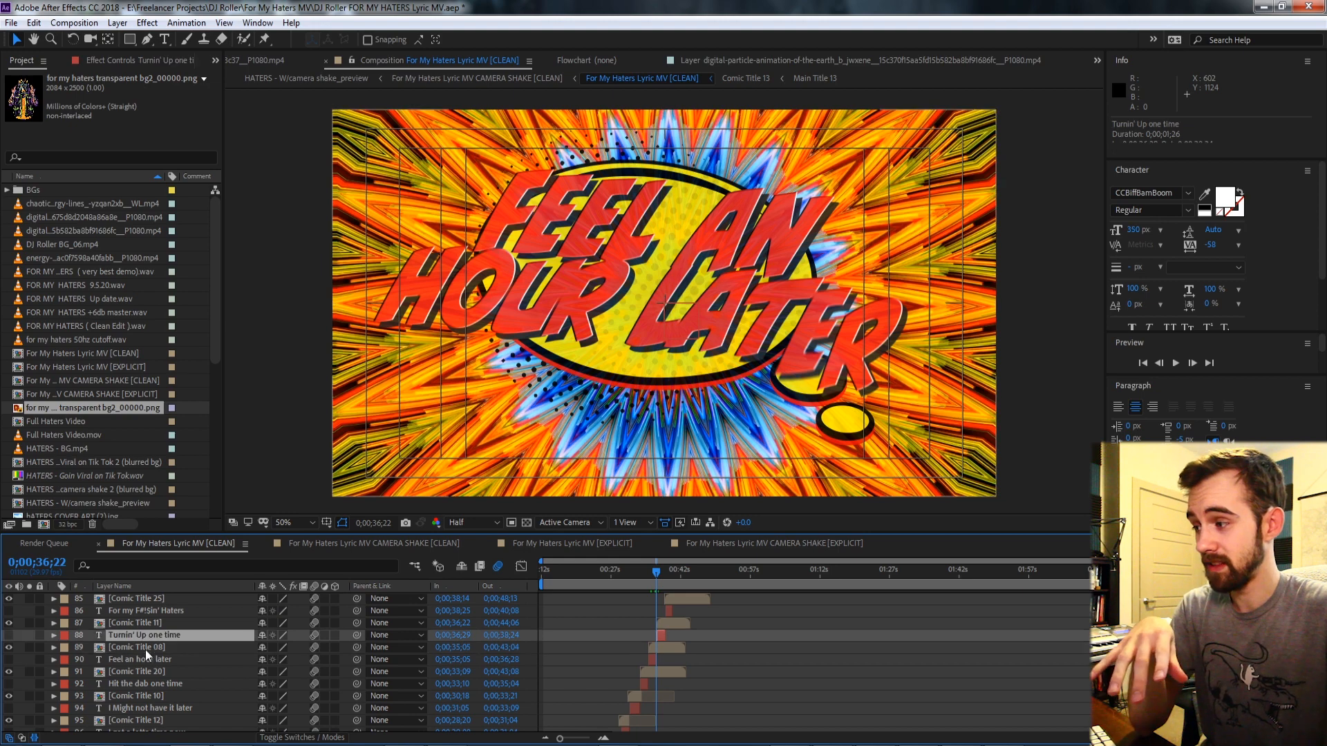
pyautogui.click(136, 647)
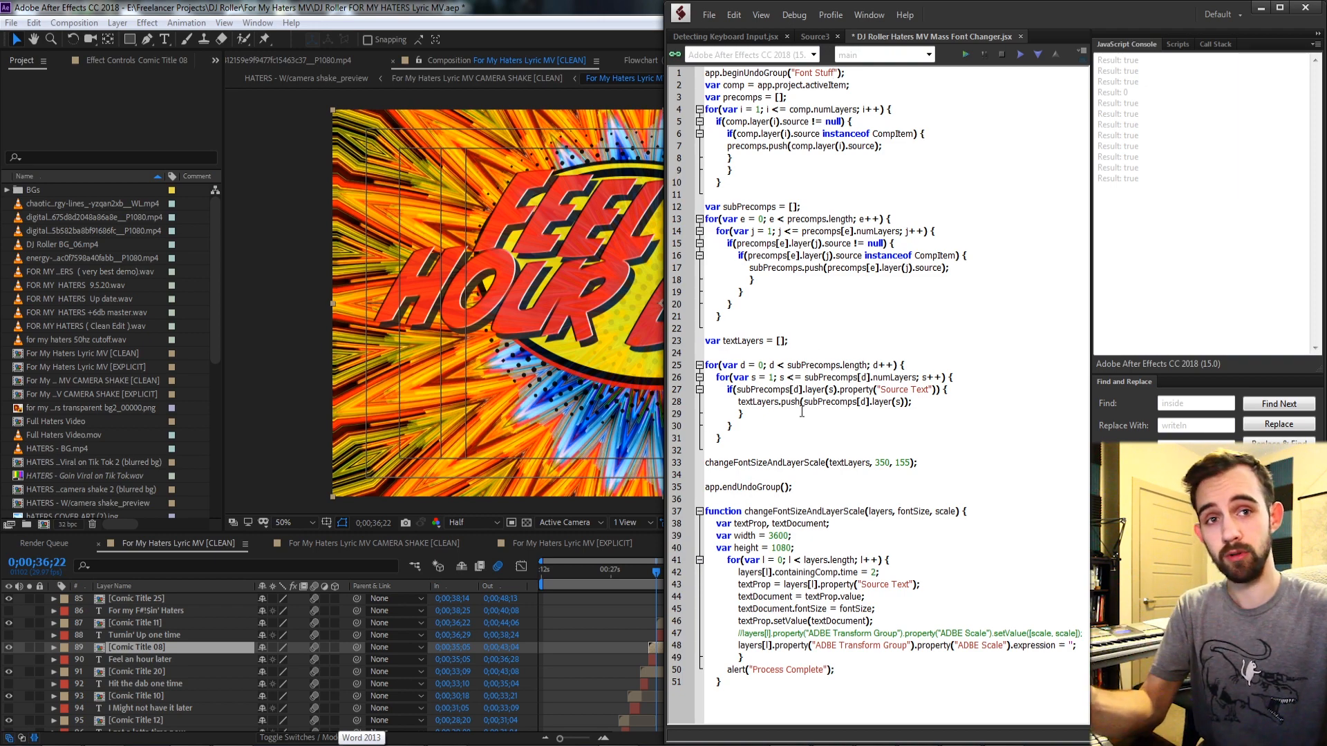
pyautogui.doubleClick(764, 463)
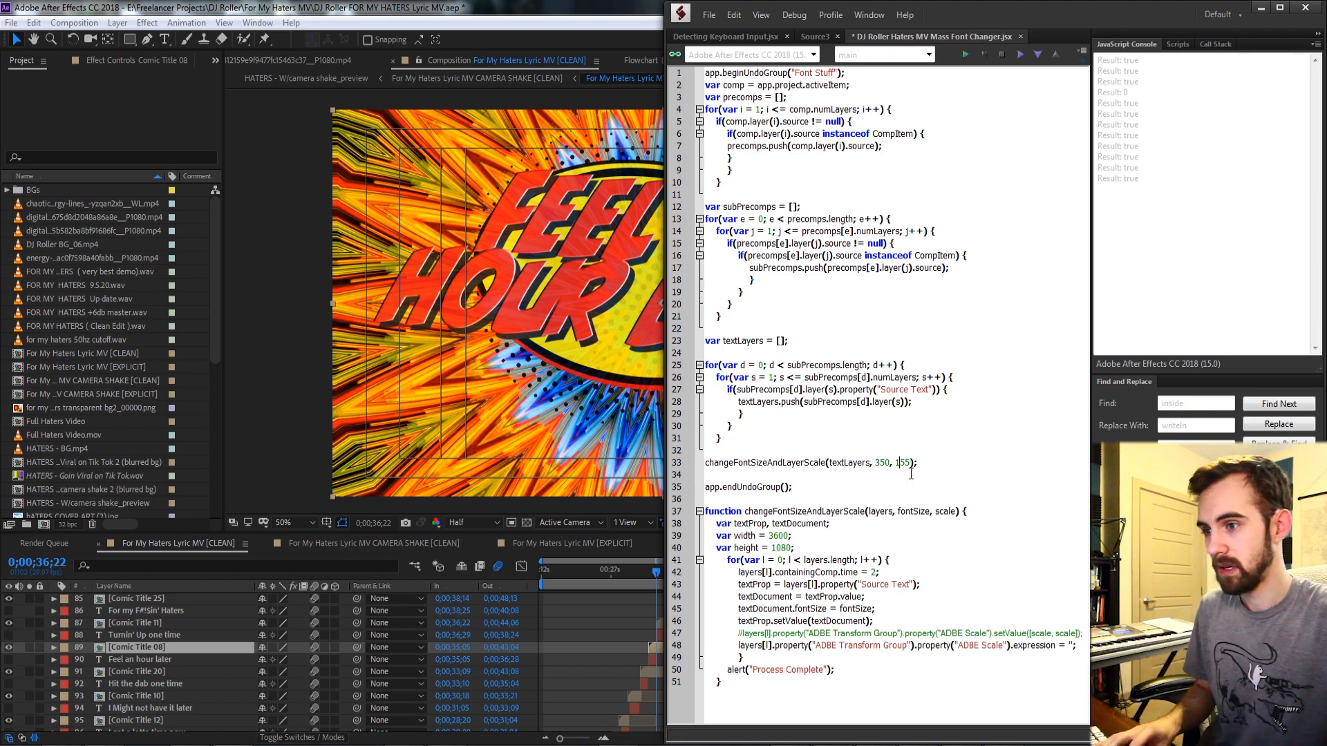
pyautogui.doubleClick(881, 462)
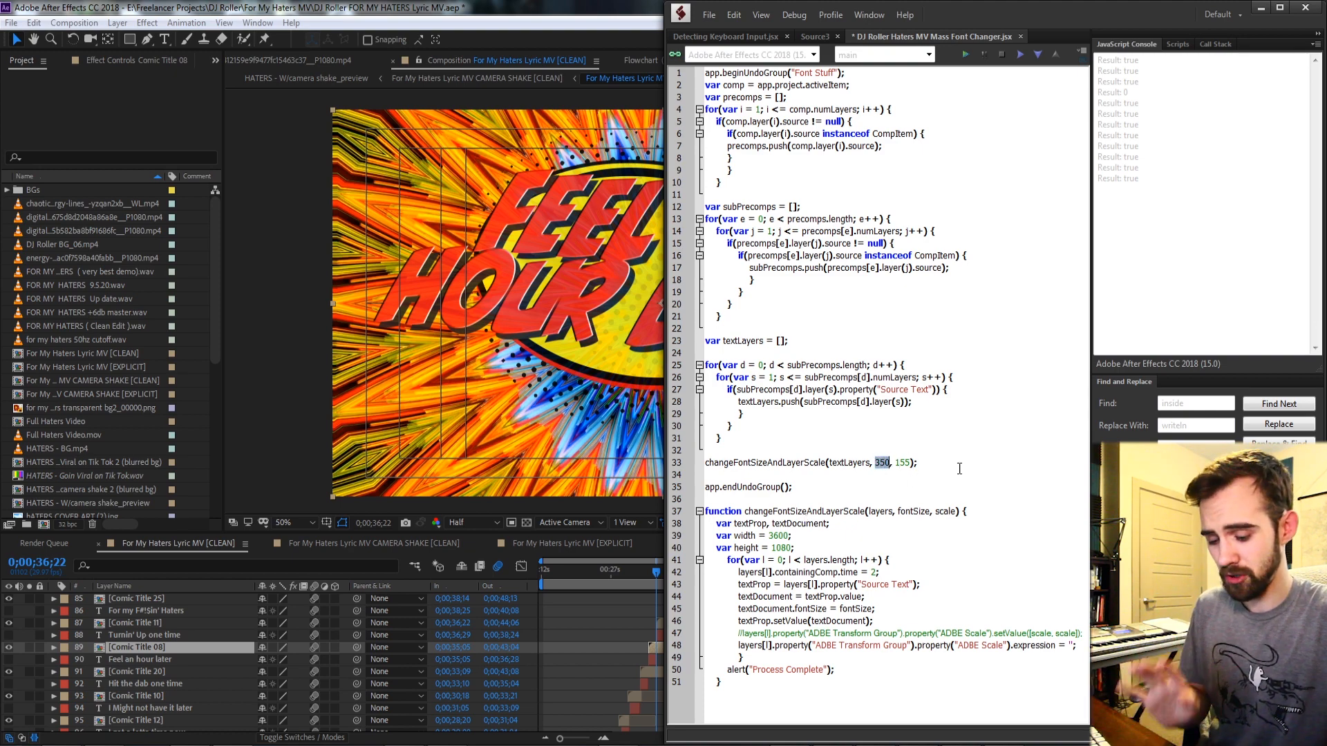
pyautogui.write('500')
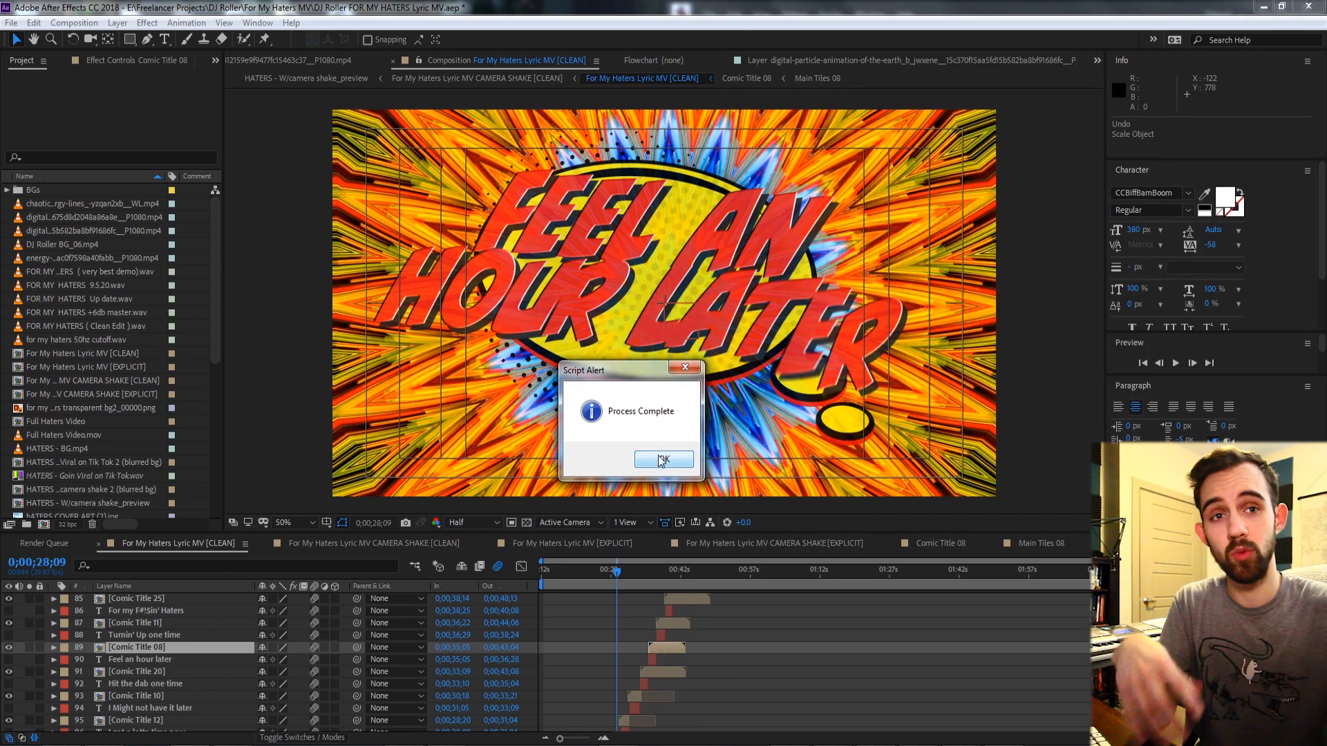
# Dismiss the Process Complete script alert with OK
pyautogui.click(663, 460)
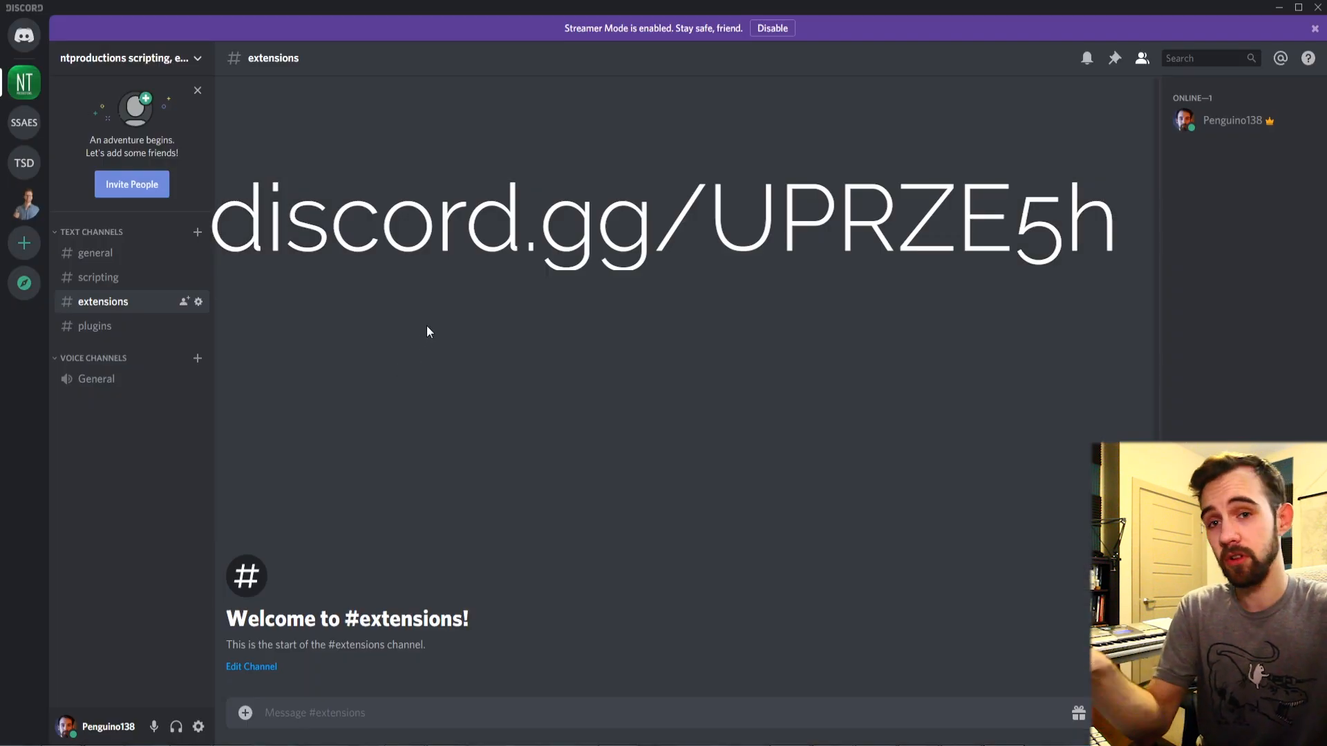
pyautogui.moveTo(138, 280)
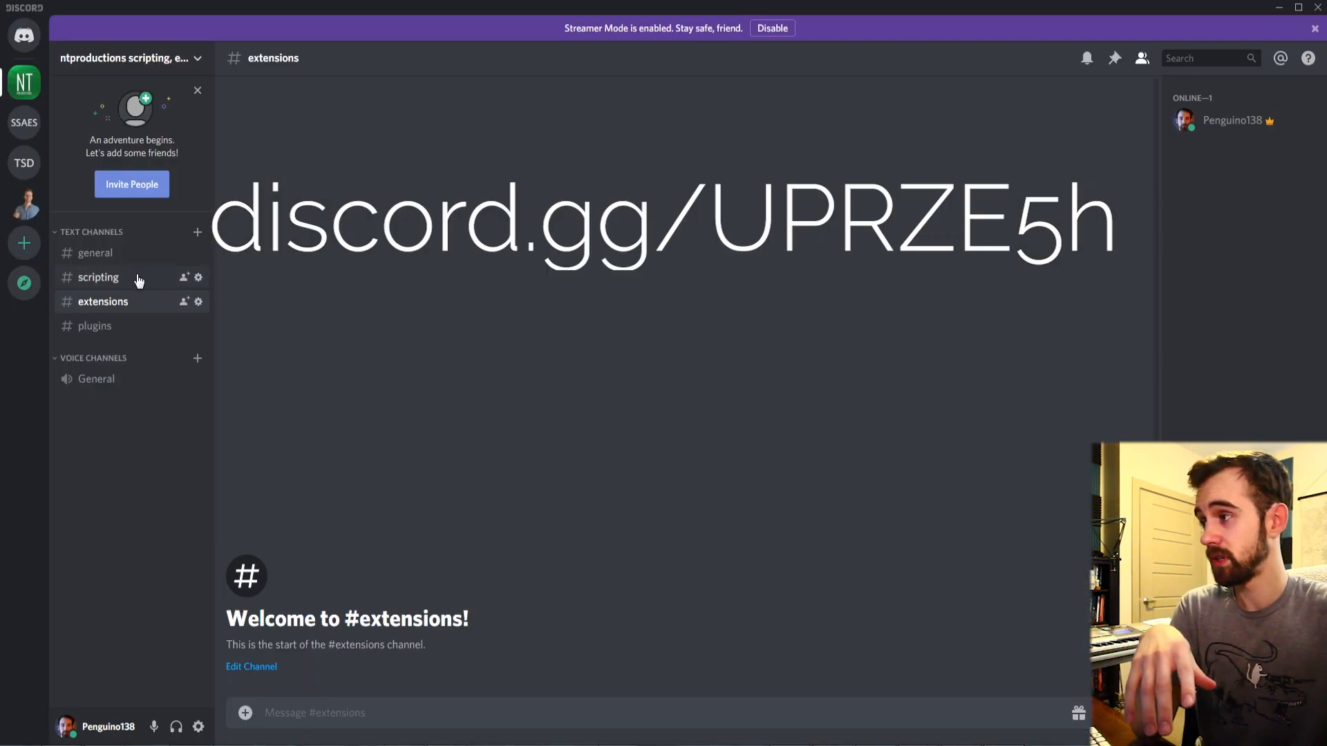
# Browse the Discord server's #plugins and #general channels
pyautogui.click(95, 326)
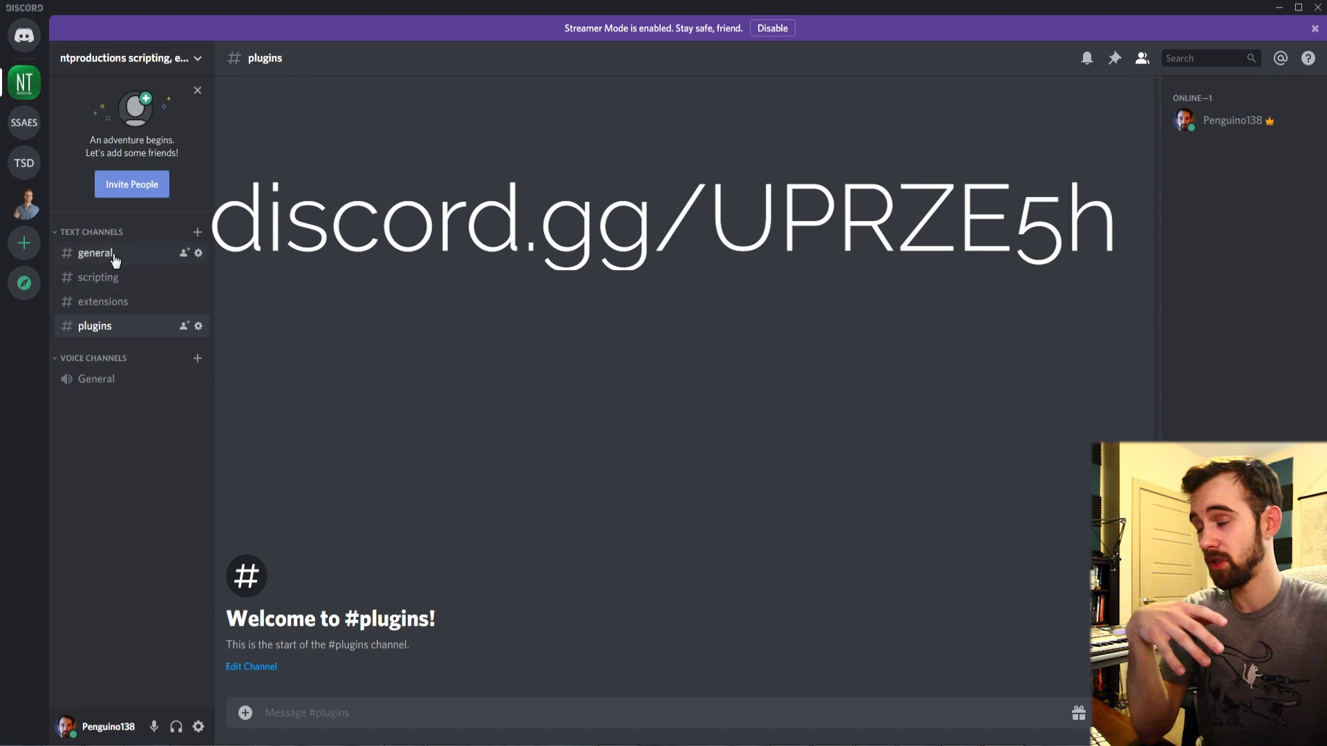
pyautogui.click(95, 252)
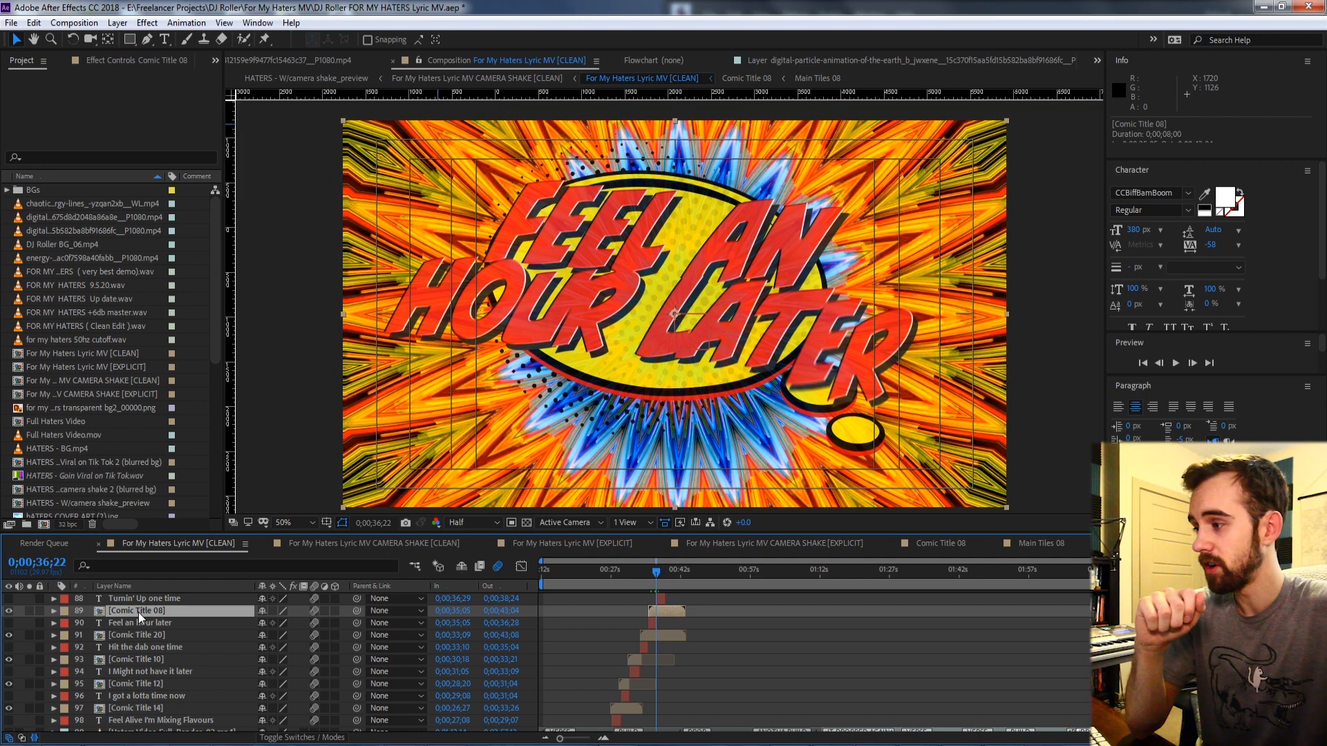
# Open the Comic Title 08 precomp and select its What text layer
pyautogui.doubleClick(135, 610)
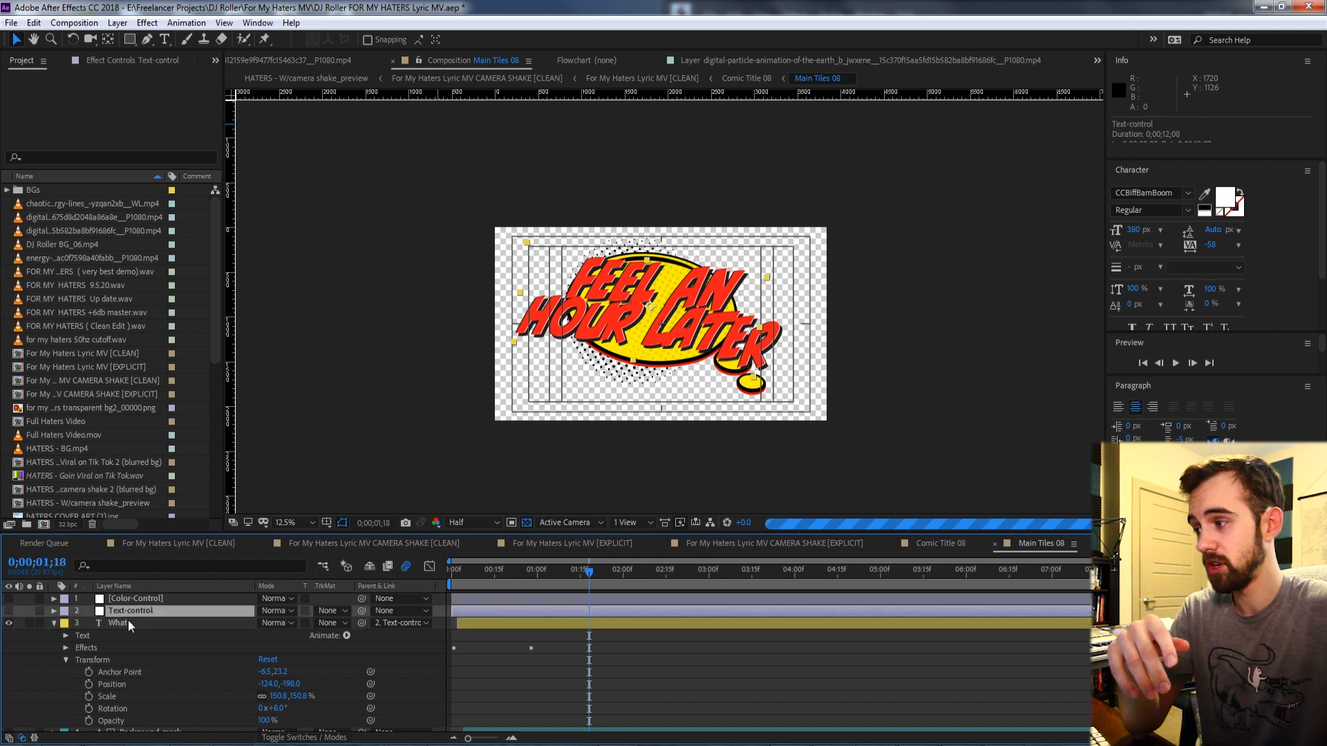
pyautogui.click(118, 622)
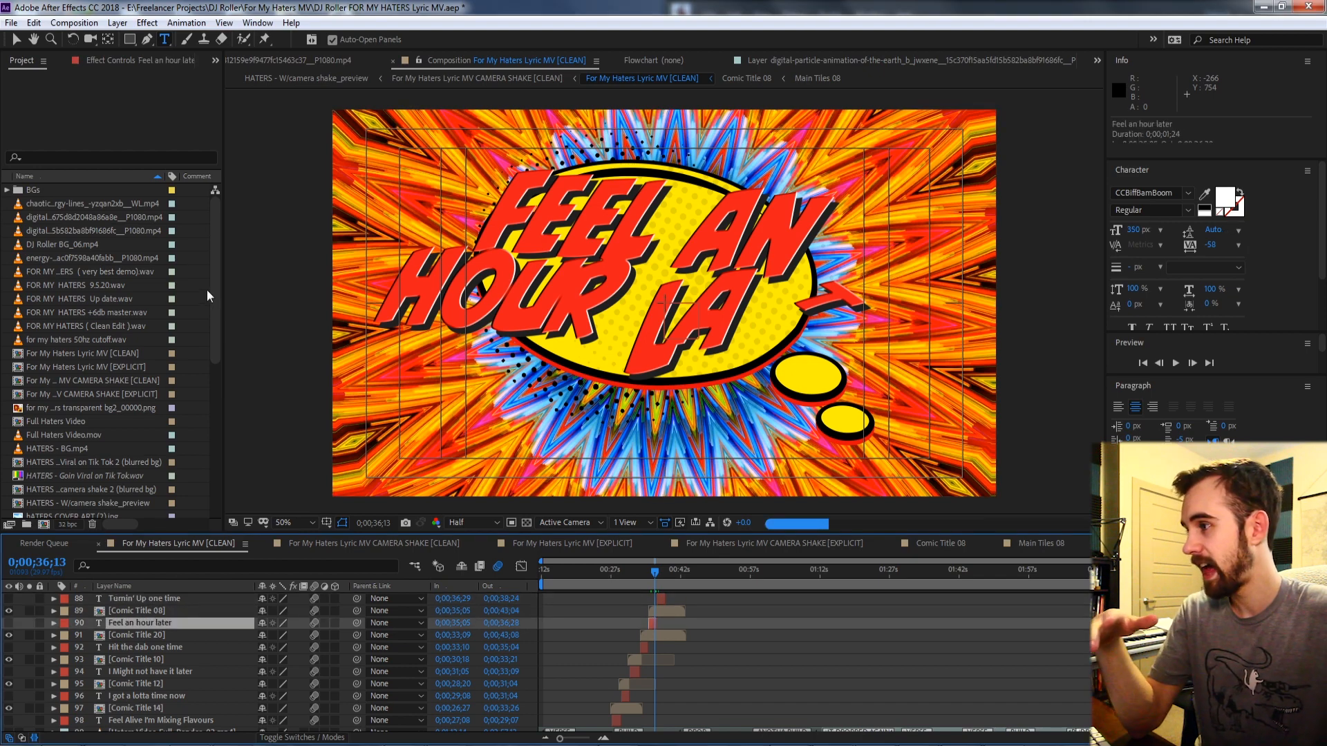
# Select timeline layers including Feel an hour later, then open the Comic Title 20 precomp
pyautogui.click(83, 366)
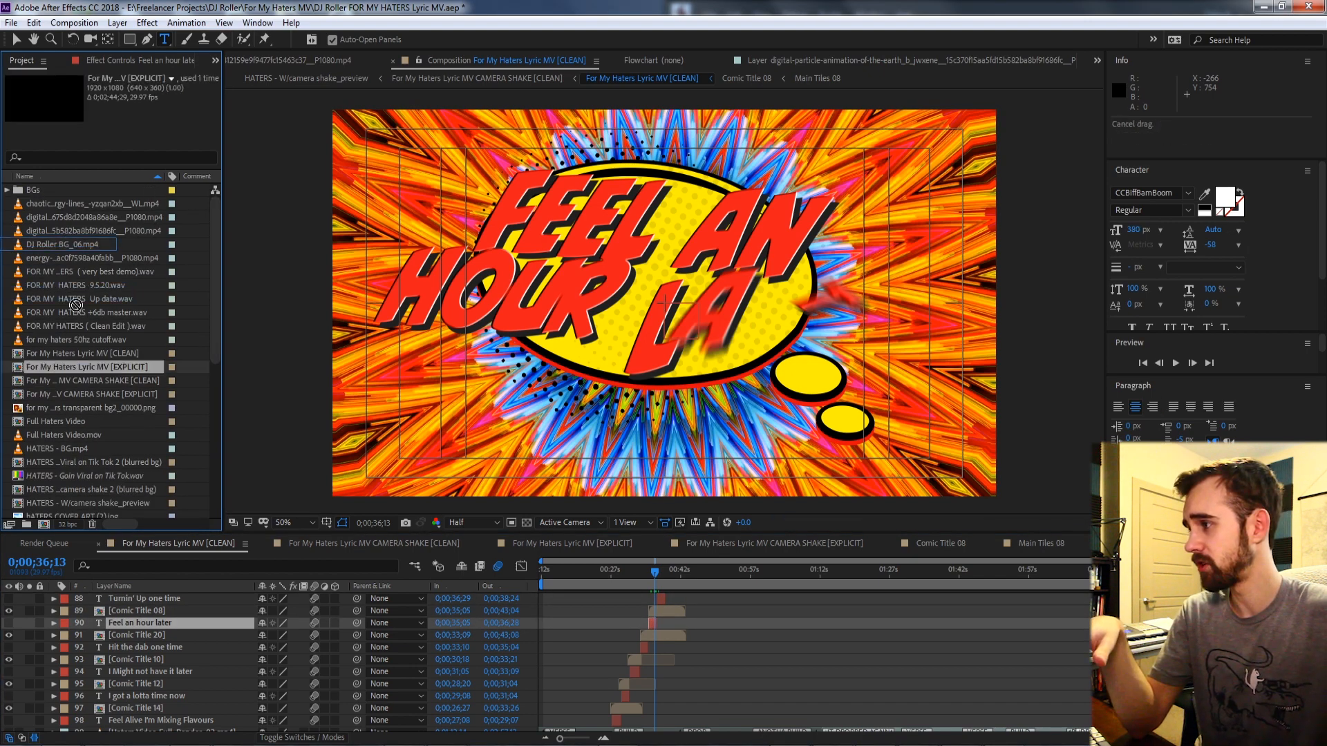
pyautogui.click(136, 610)
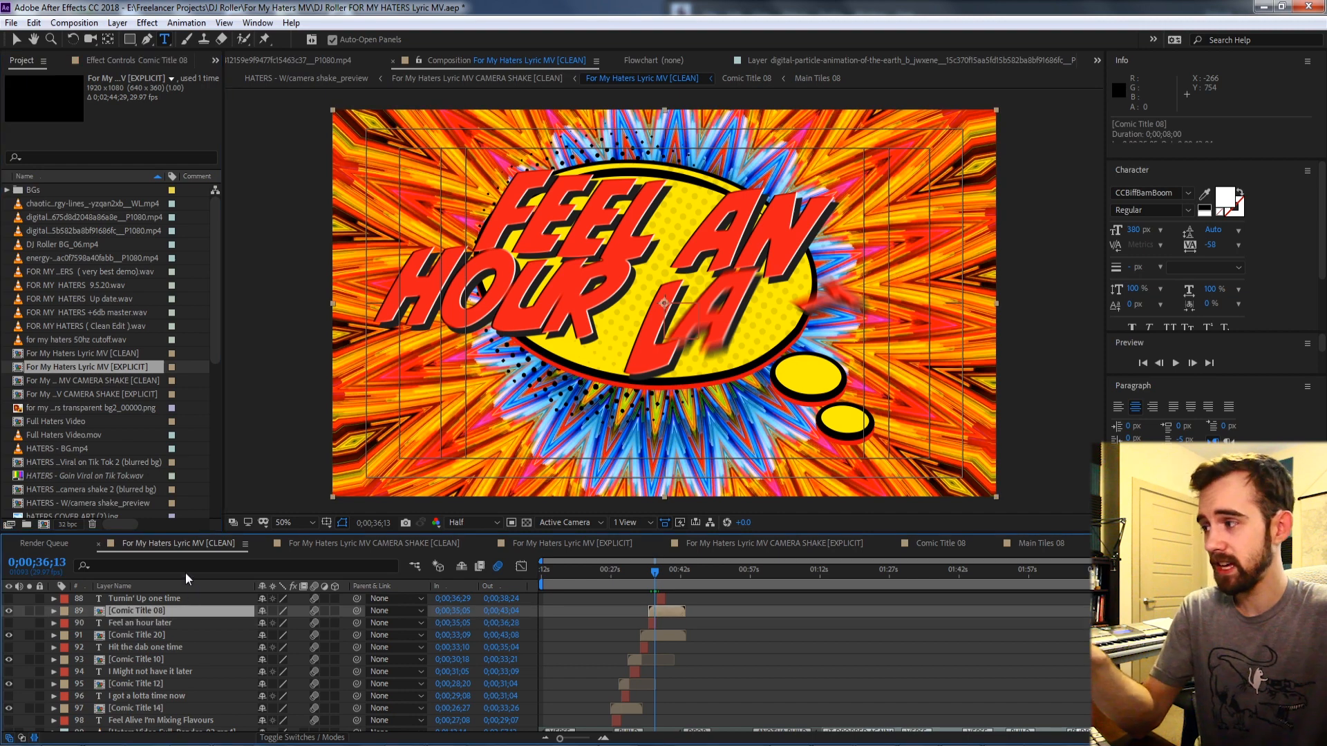
pyautogui.click(89, 366)
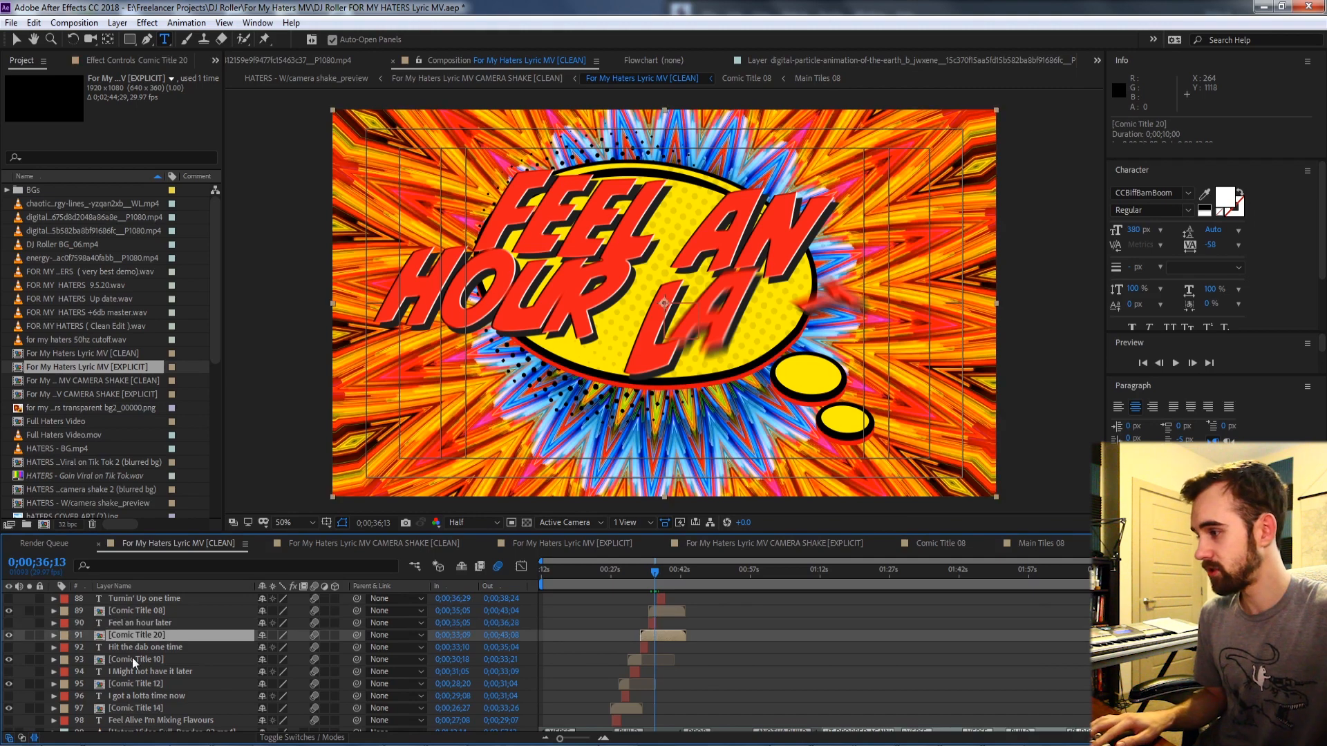
pyautogui.click(136, 659)
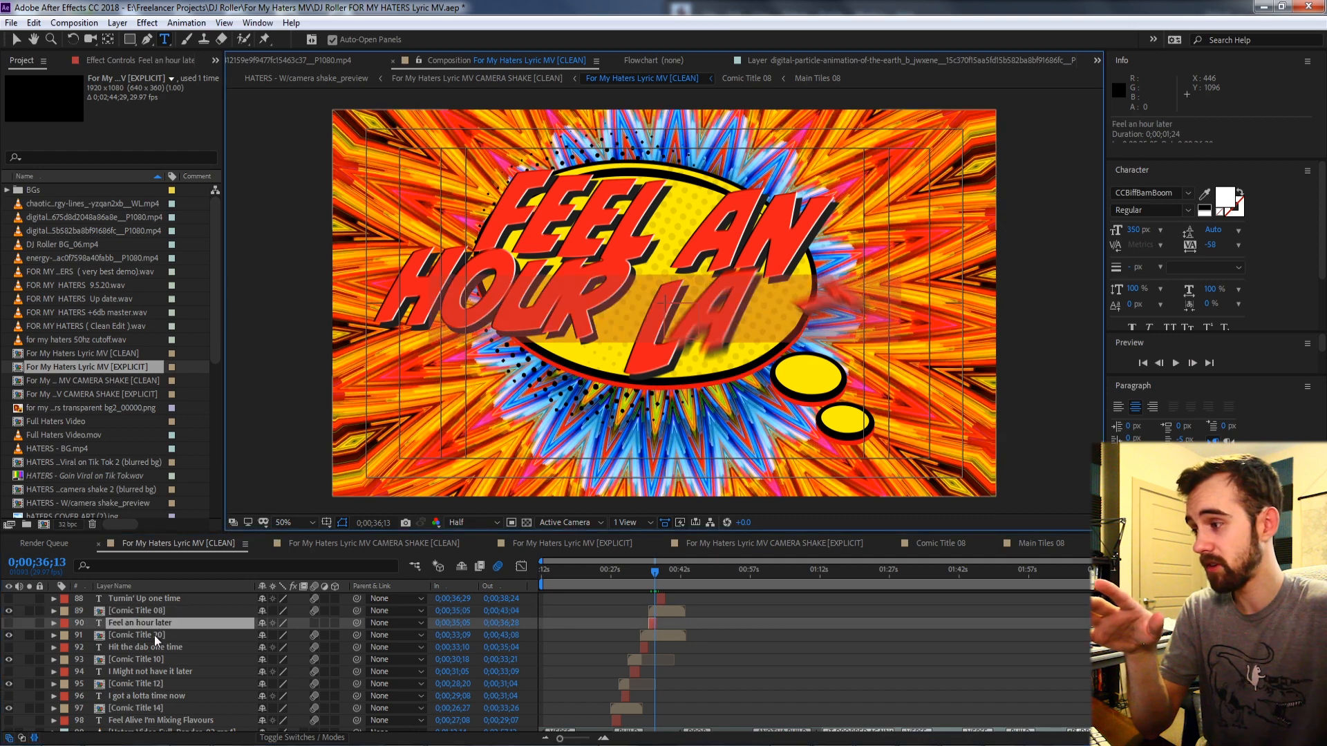
pyautogui.doubleClick(135, 634)
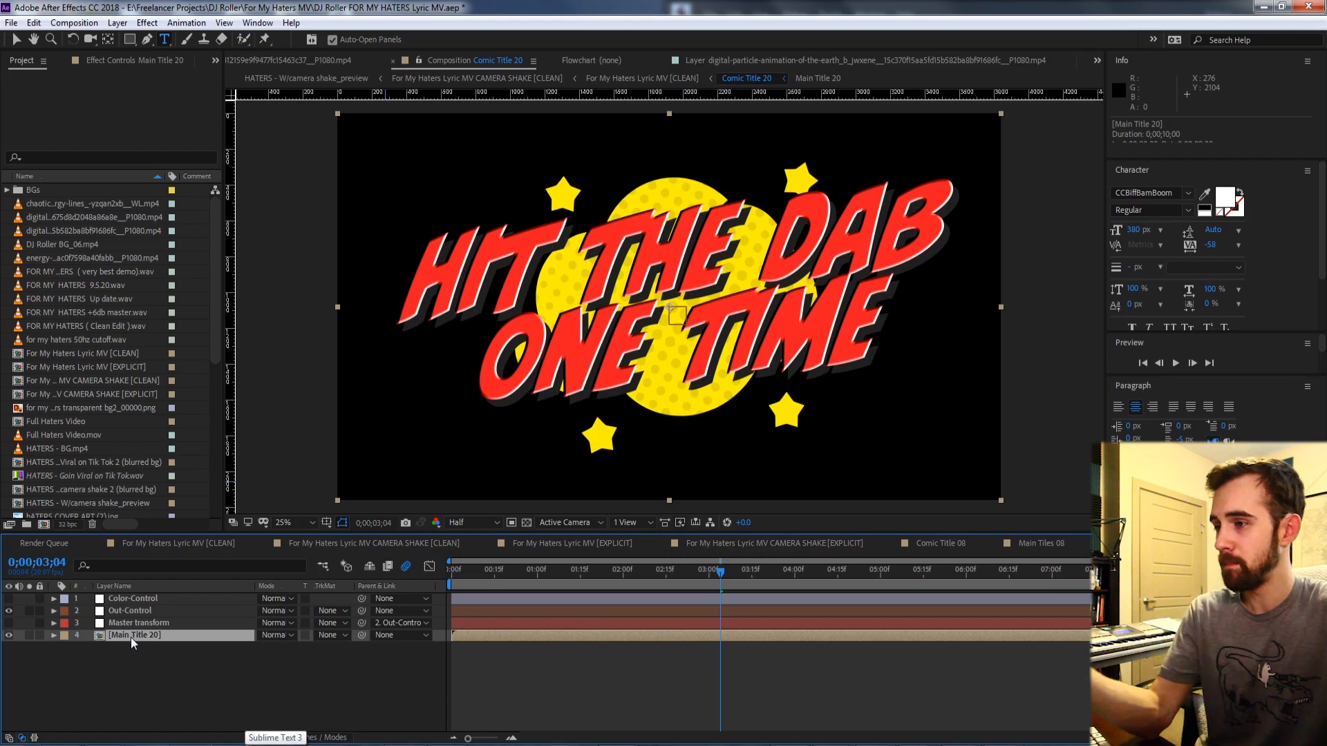
# Drag Main Title 20 above Color-Control, then drag it back down
pyautogui.moveTo(133, 635); pyautogui.dragTo(133, 598)
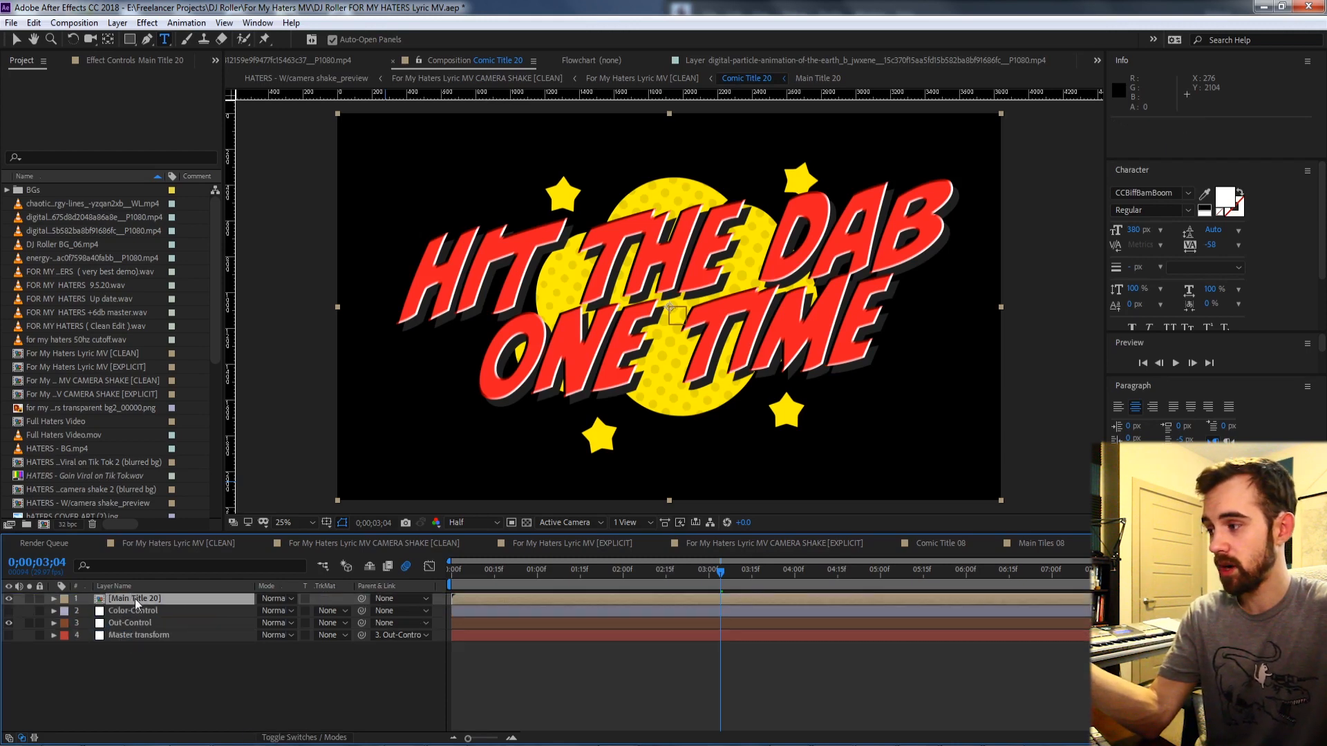
pyautogui.moveTo(133, 598); pyautogui.dragTo(133, 634)
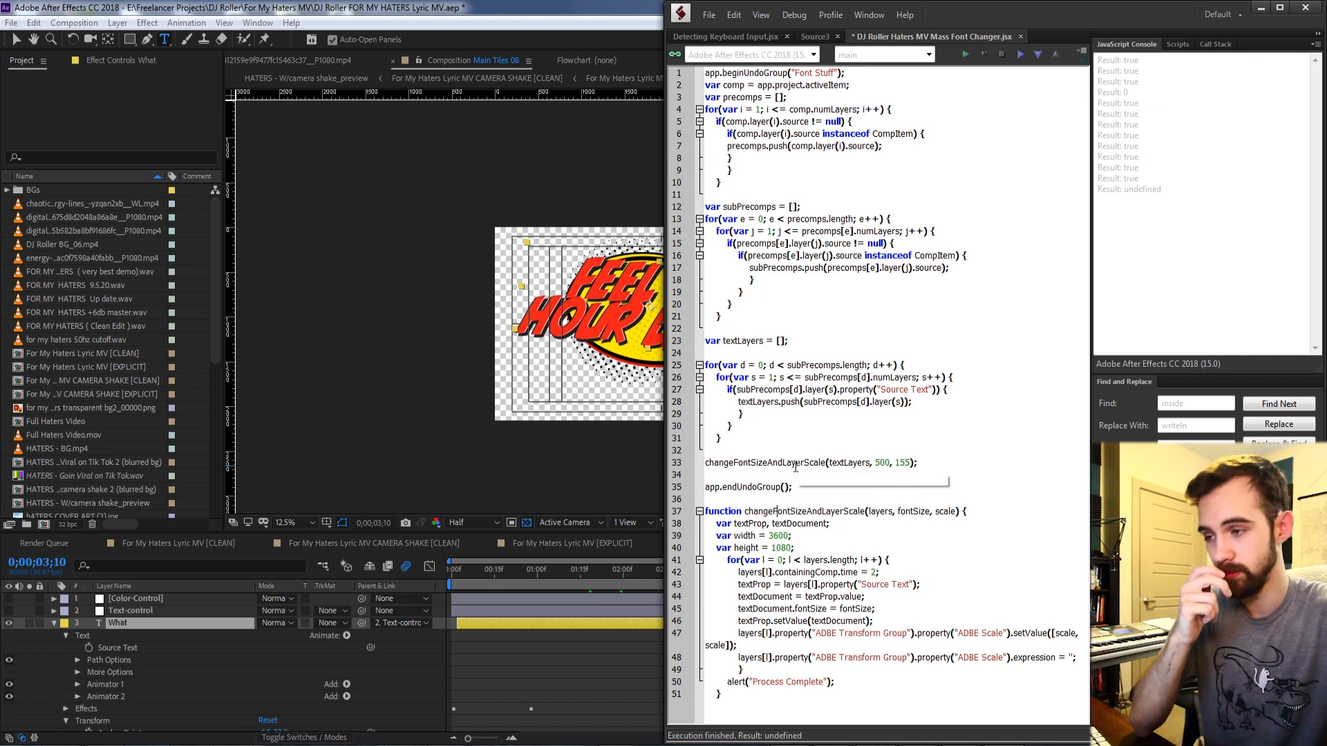
pyautogui.moveTo(791, 463)
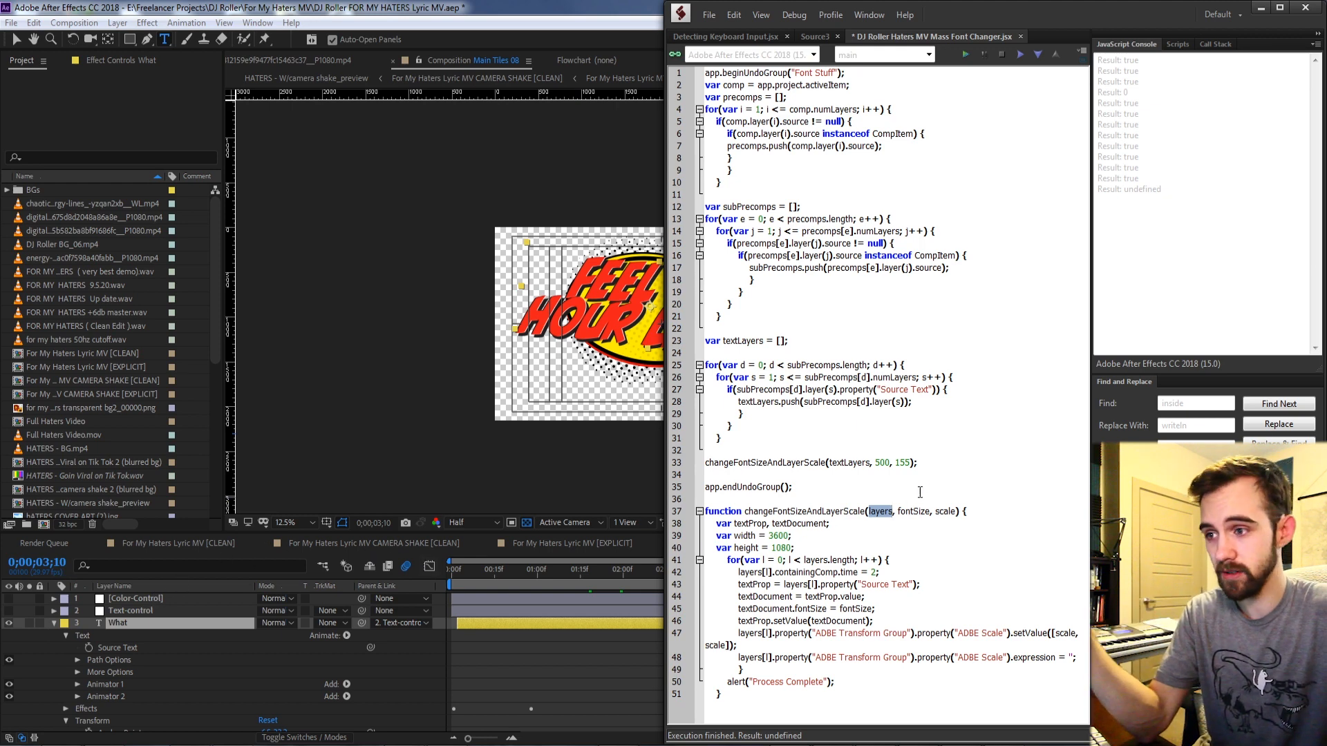
pyautogui.doubleClick(912, 511)
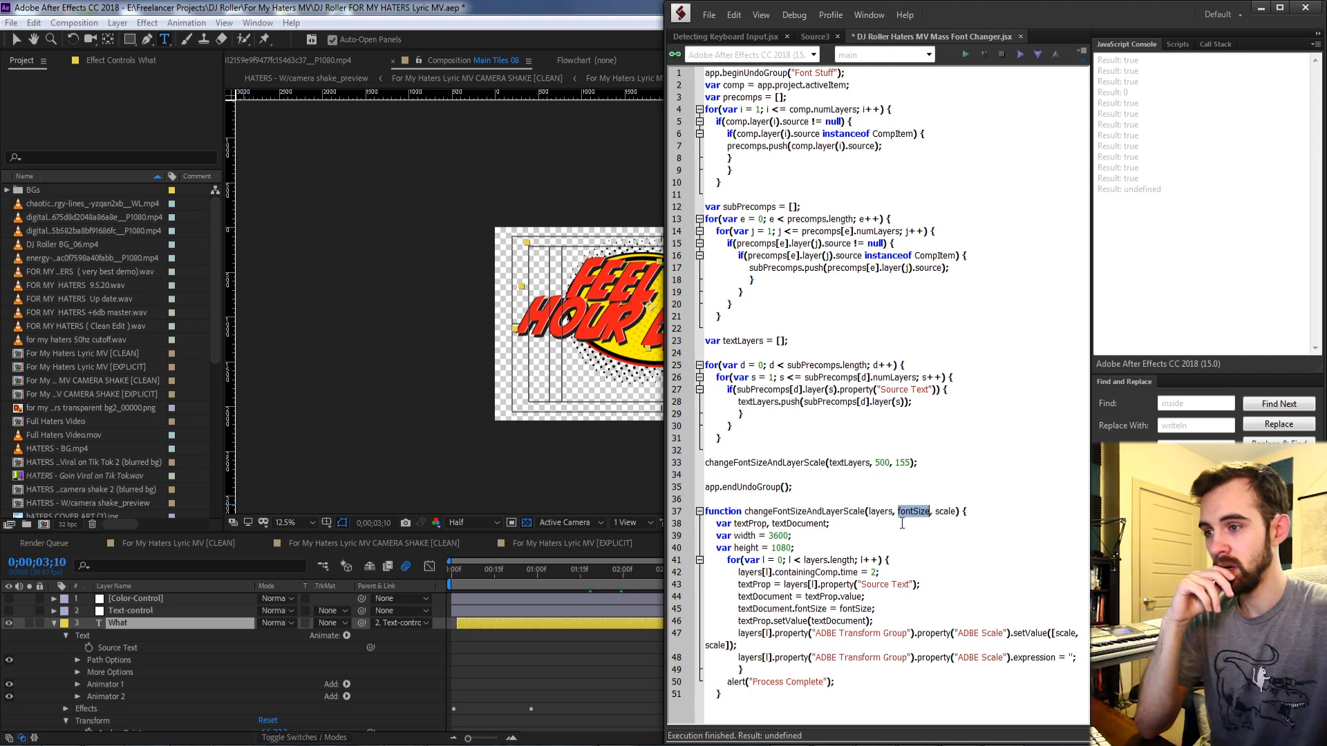
pyautogui.doubleClick(764, 462)
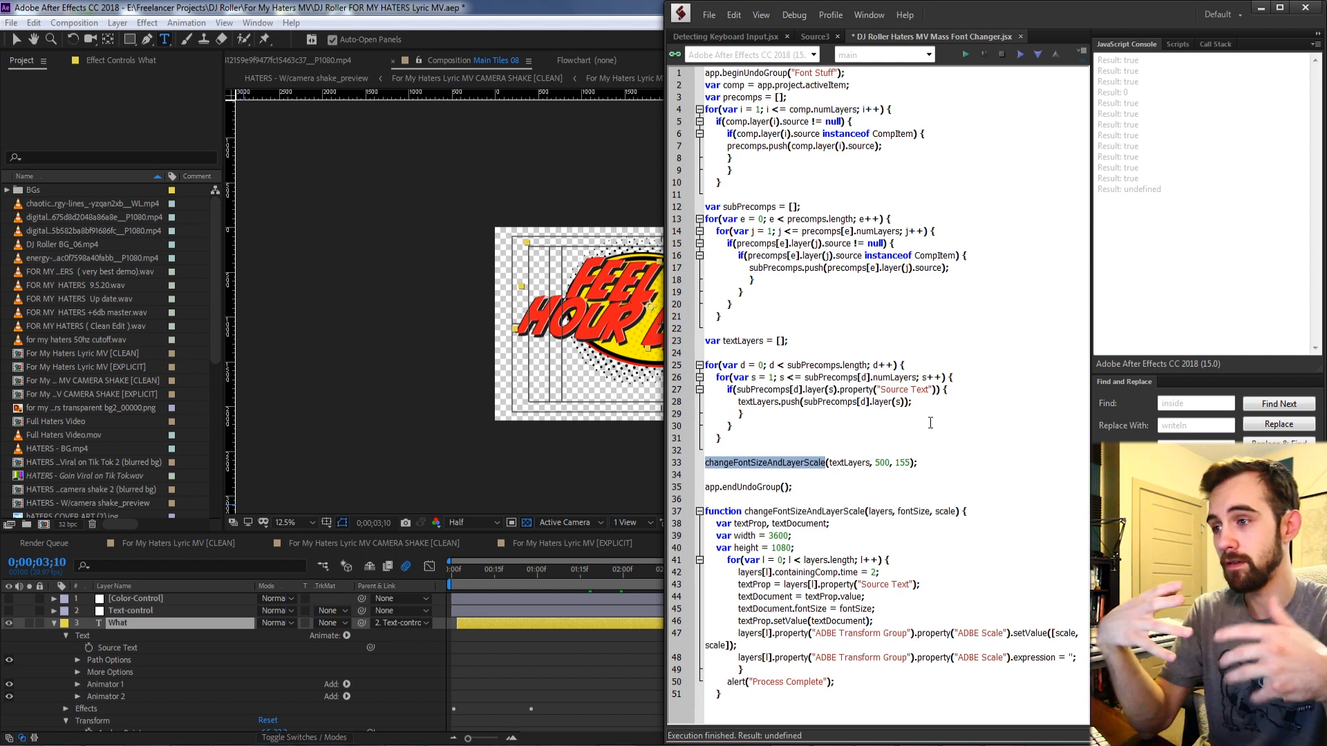
pyautogui.moveTo(866, 465)
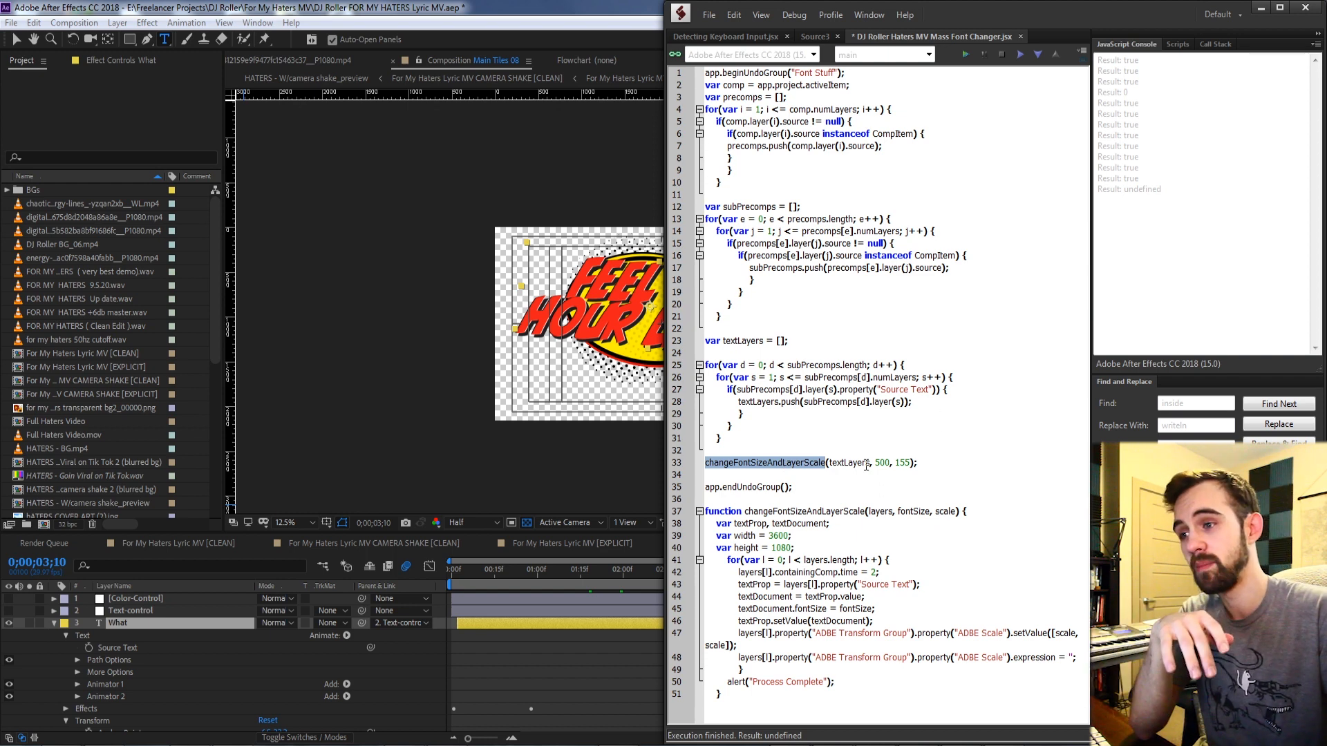
pyautogui.doubleClick(880, 463)
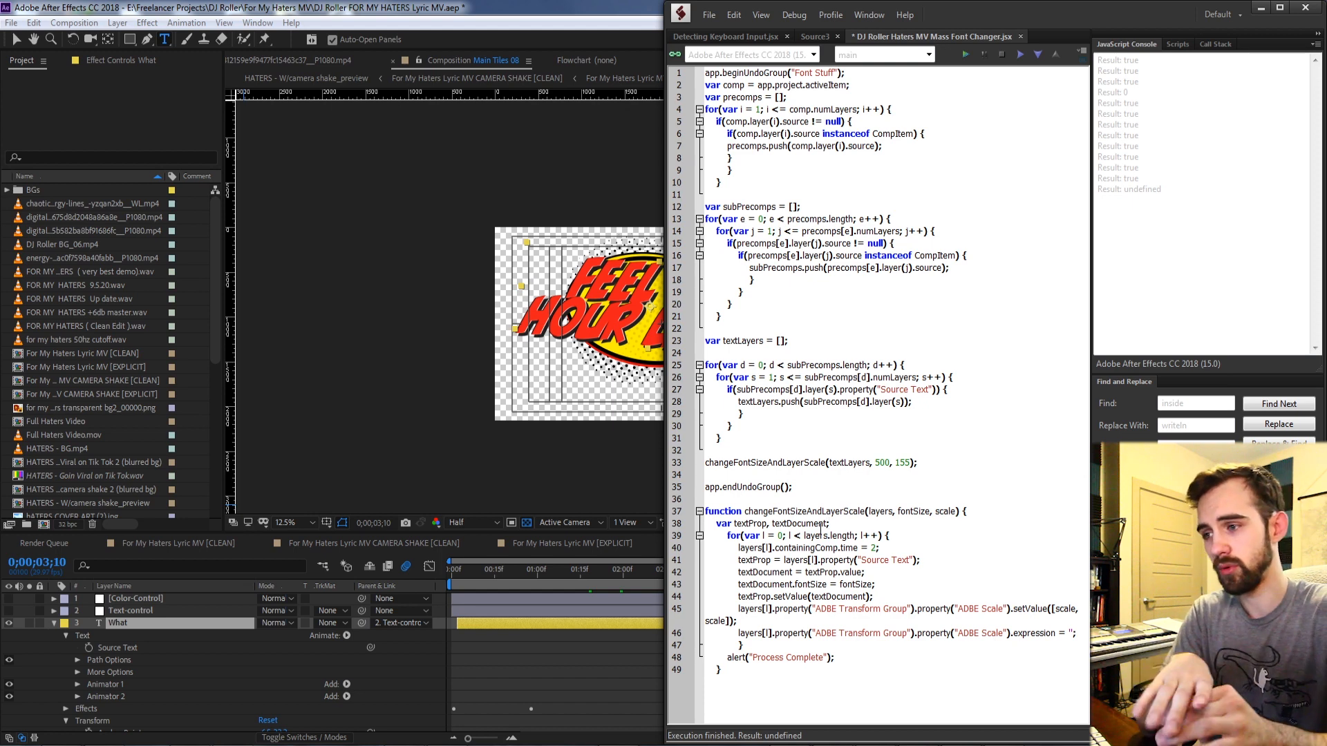
# Select an unused width/height line in the script for removal
pyautogui.doubleClick(815, 535)
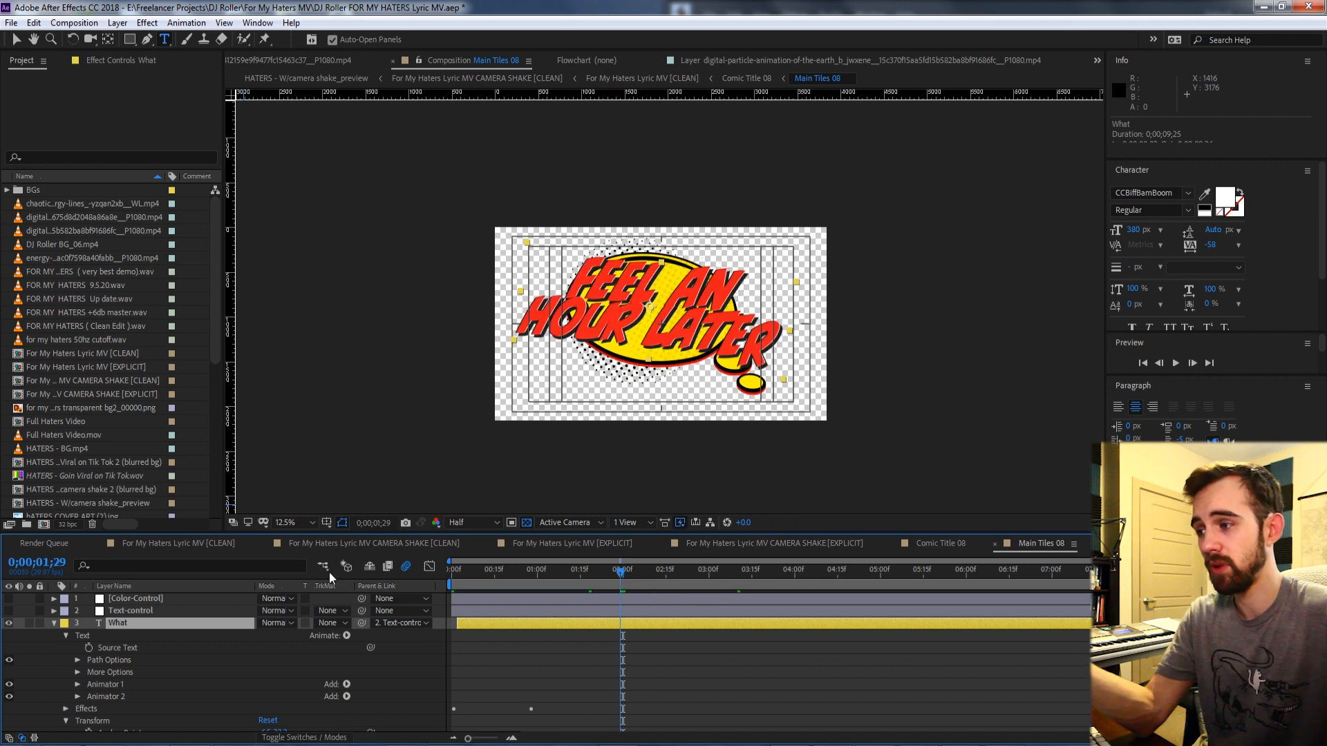
pyautogui.click(623, 568)
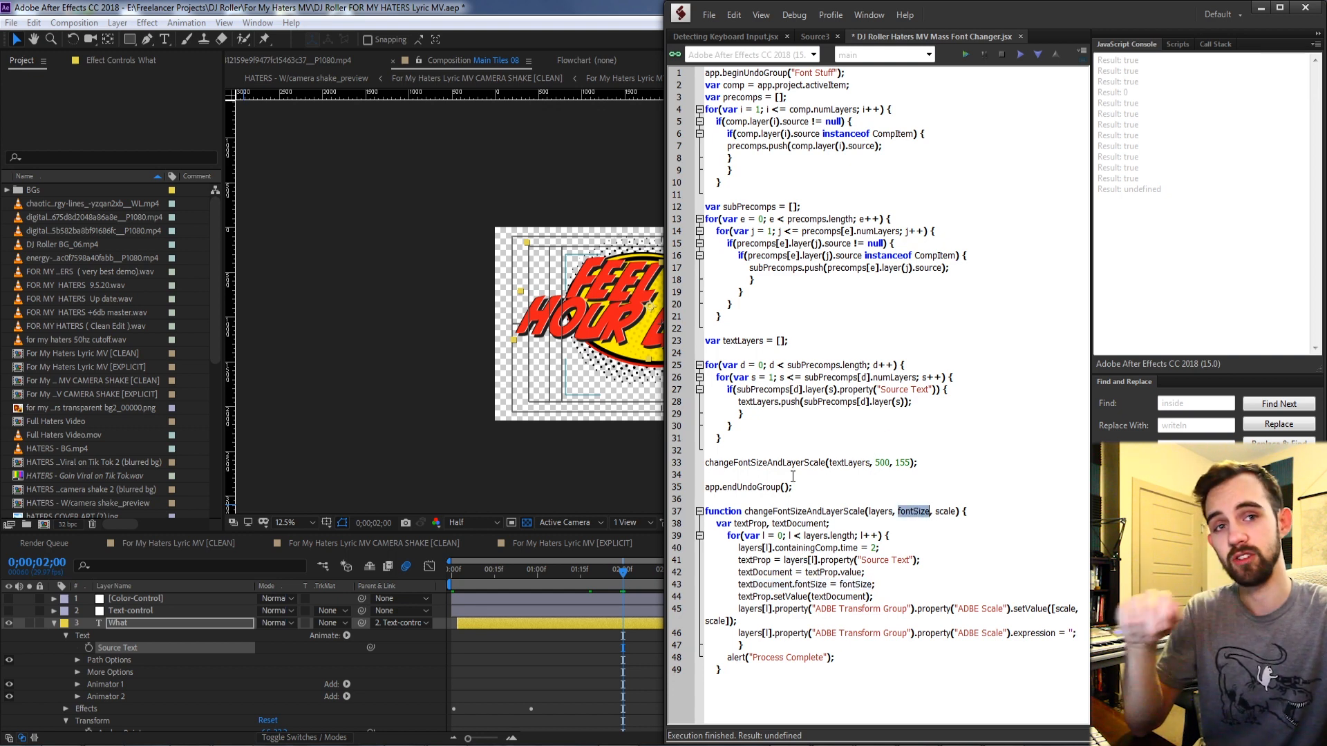
# Highlight script values, including the loop over the layer count
pyautogui.doubleClick(879, 462)
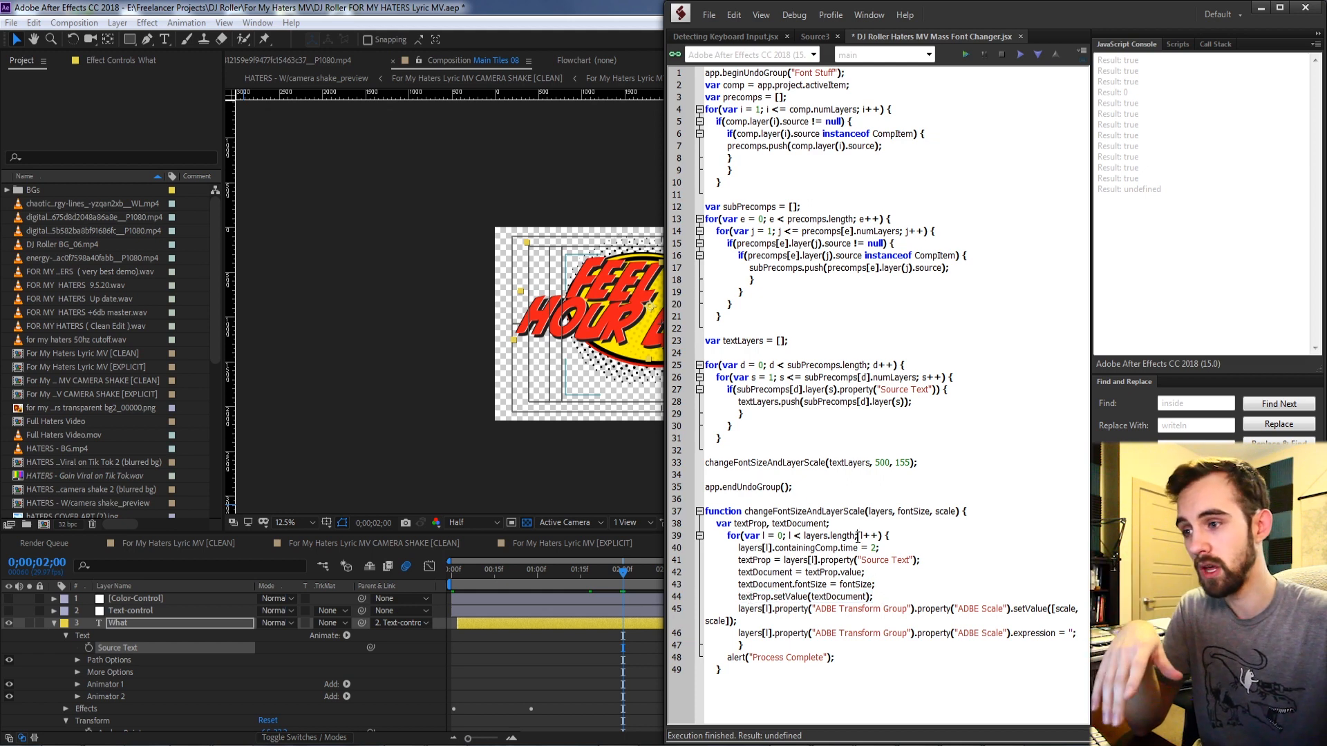
pyautogui.doubleClick(881, 463)
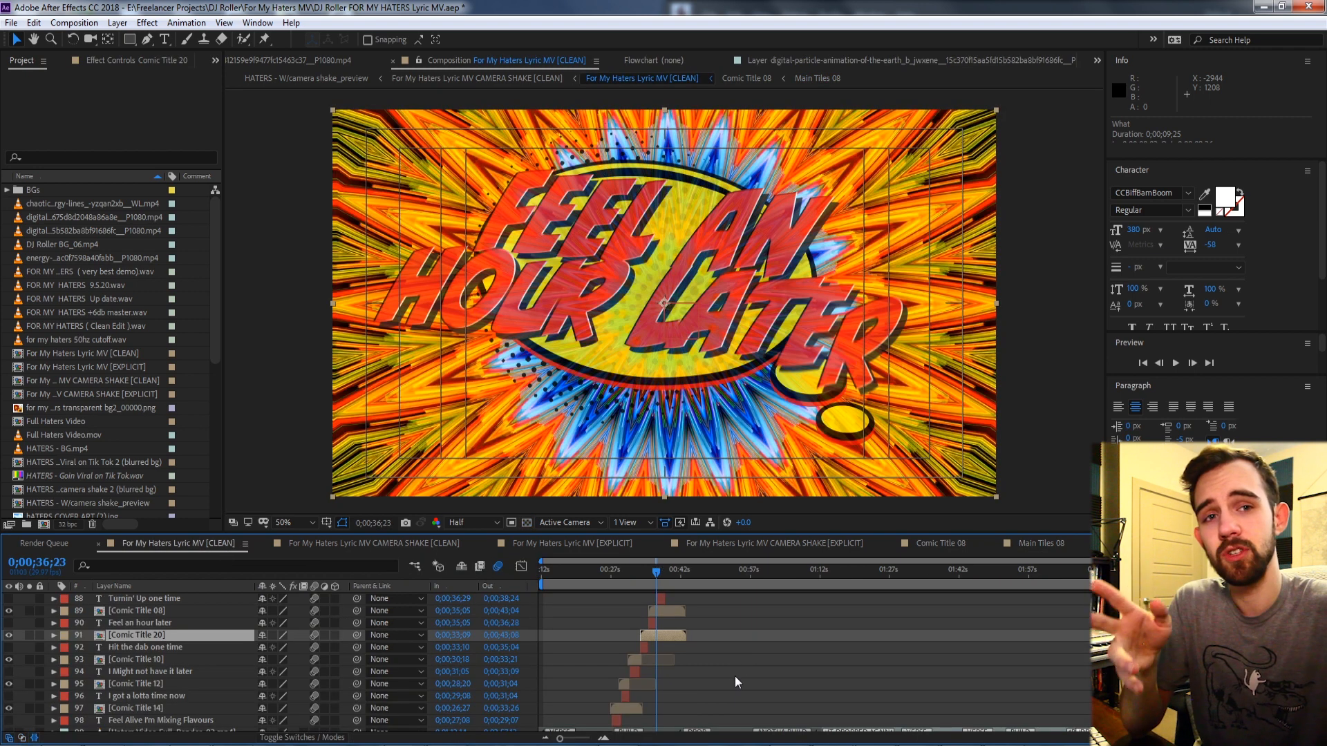
# Select the Main Title 20 precomp layer in the timeline
pyautogui.click(139, 622)
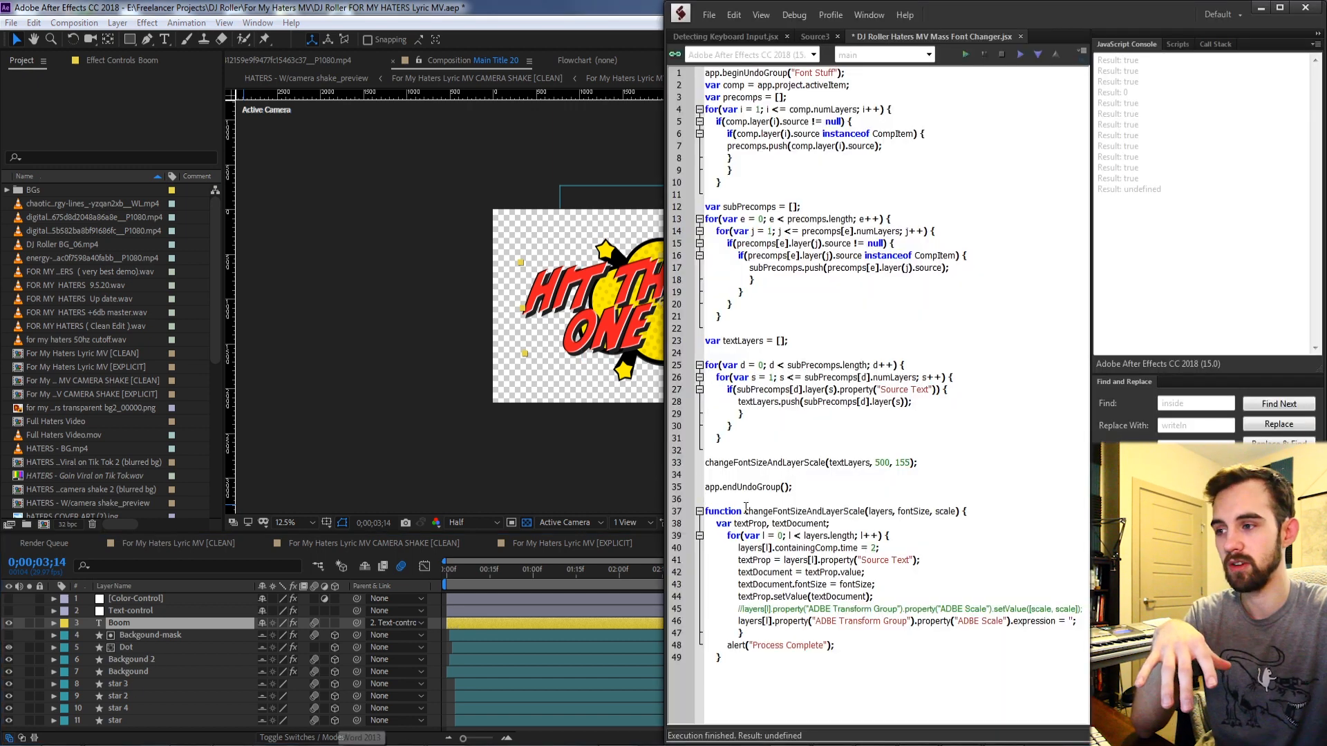
# Highlight the font-size function, its Source Text lookup, and the 500 argument
pyautogui.doubleClick(880, 511)
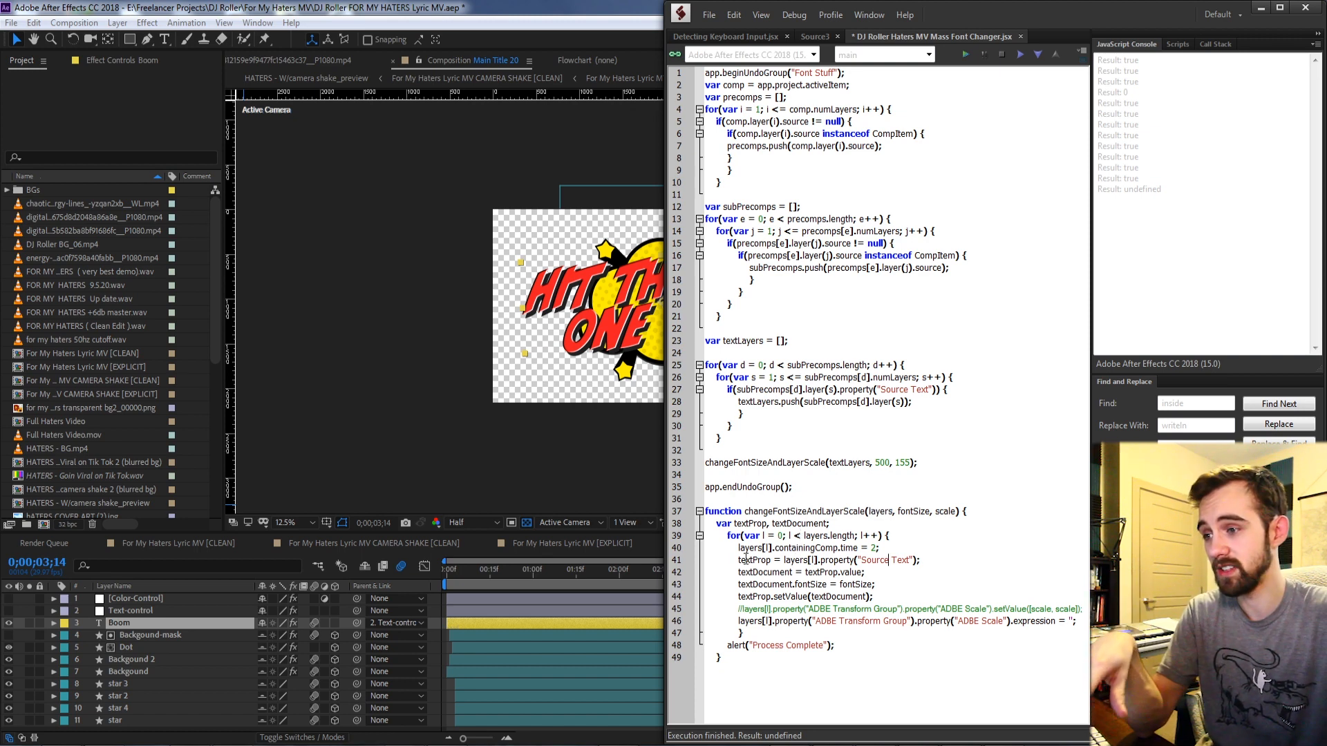
pyautogui.doubleClick(845, 511)
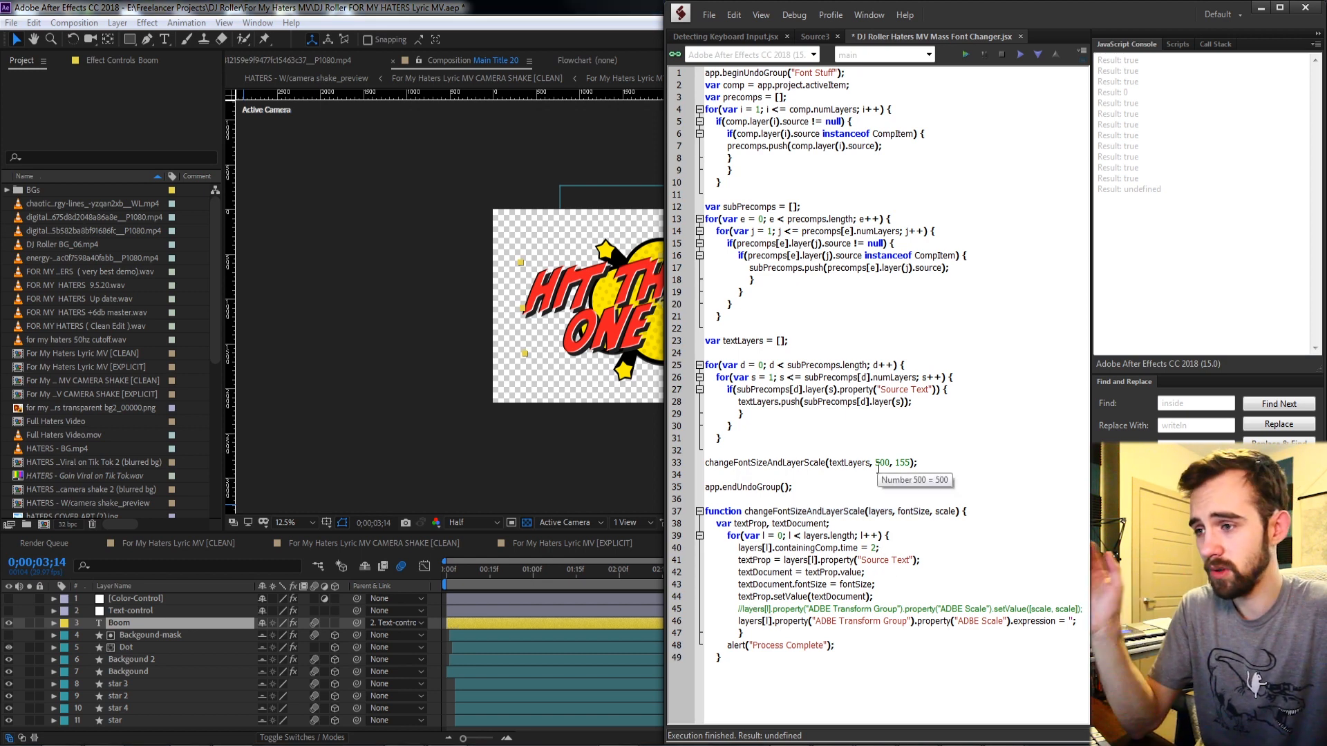
pyautogui.doubleClick(881, 463)
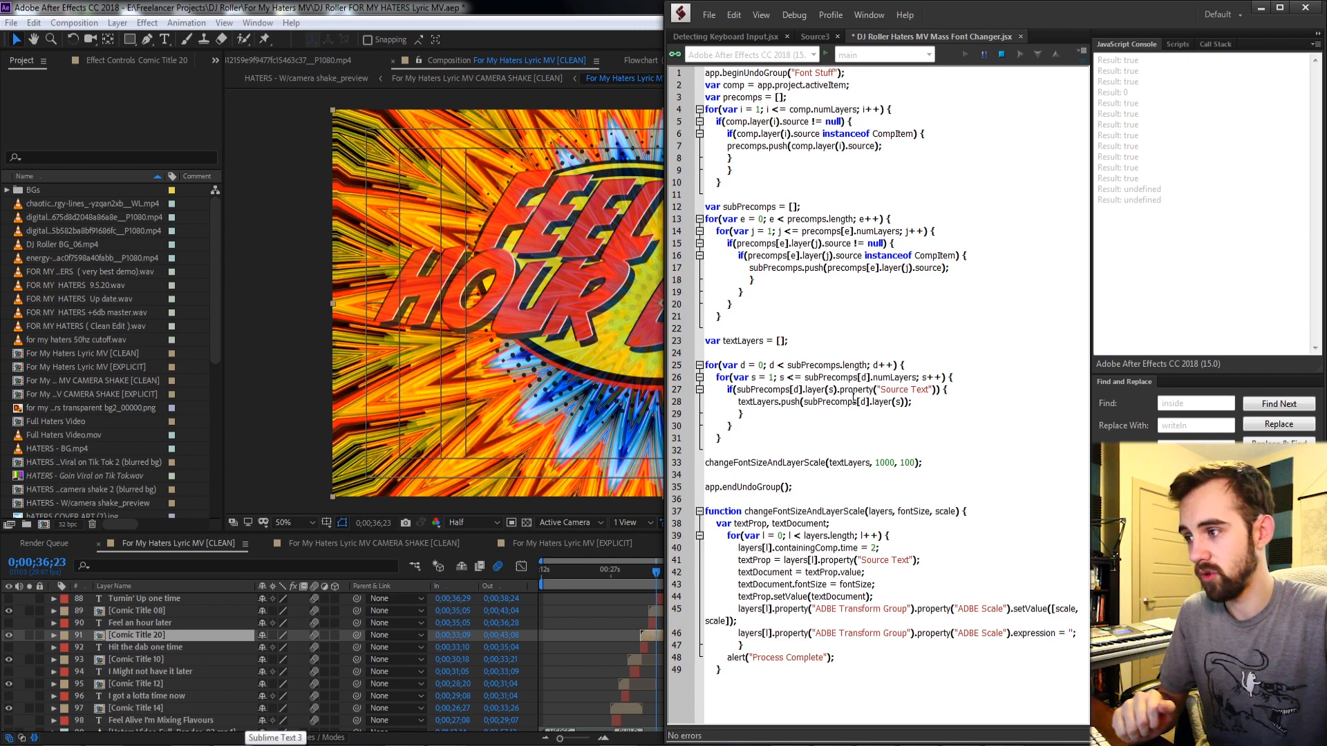
# Run the font-size and scale script on the lyric composition and dismiss the Process Complete alert
pyautogui.click(983, 53)
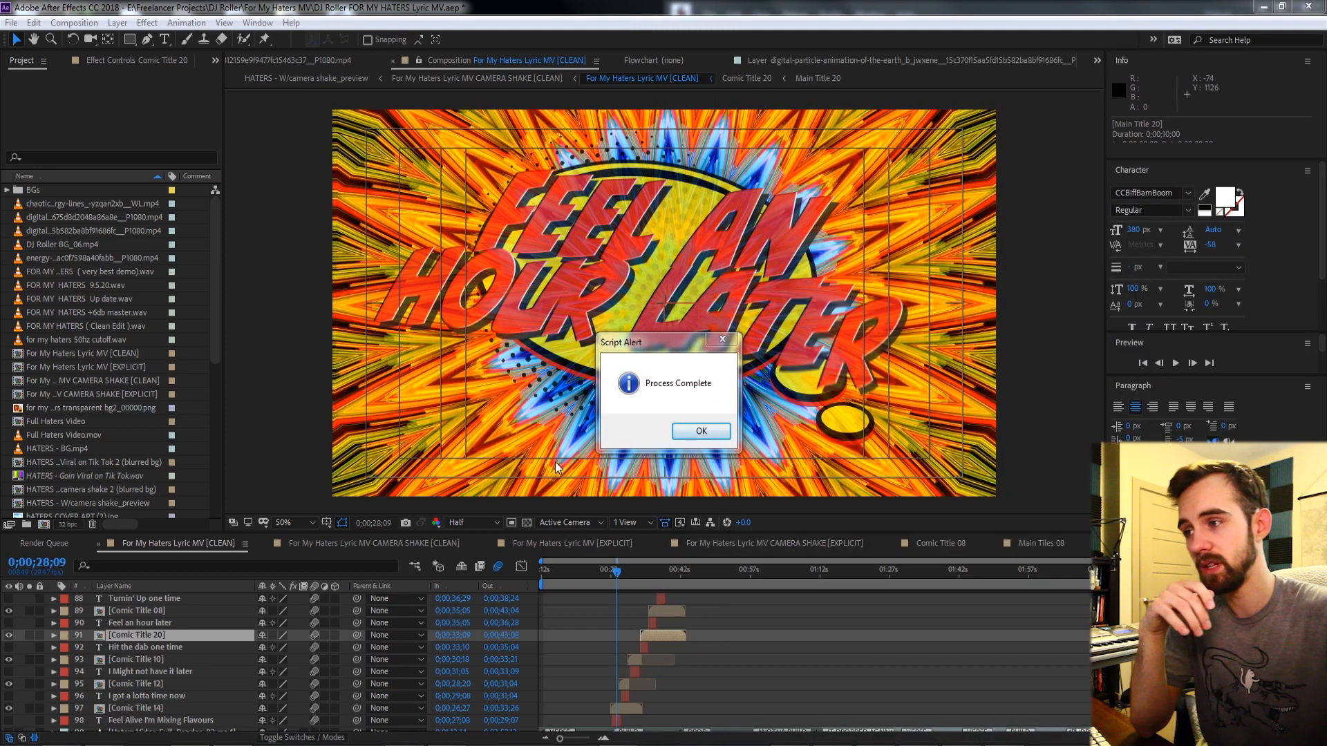
pyautogui.click(700, 431)
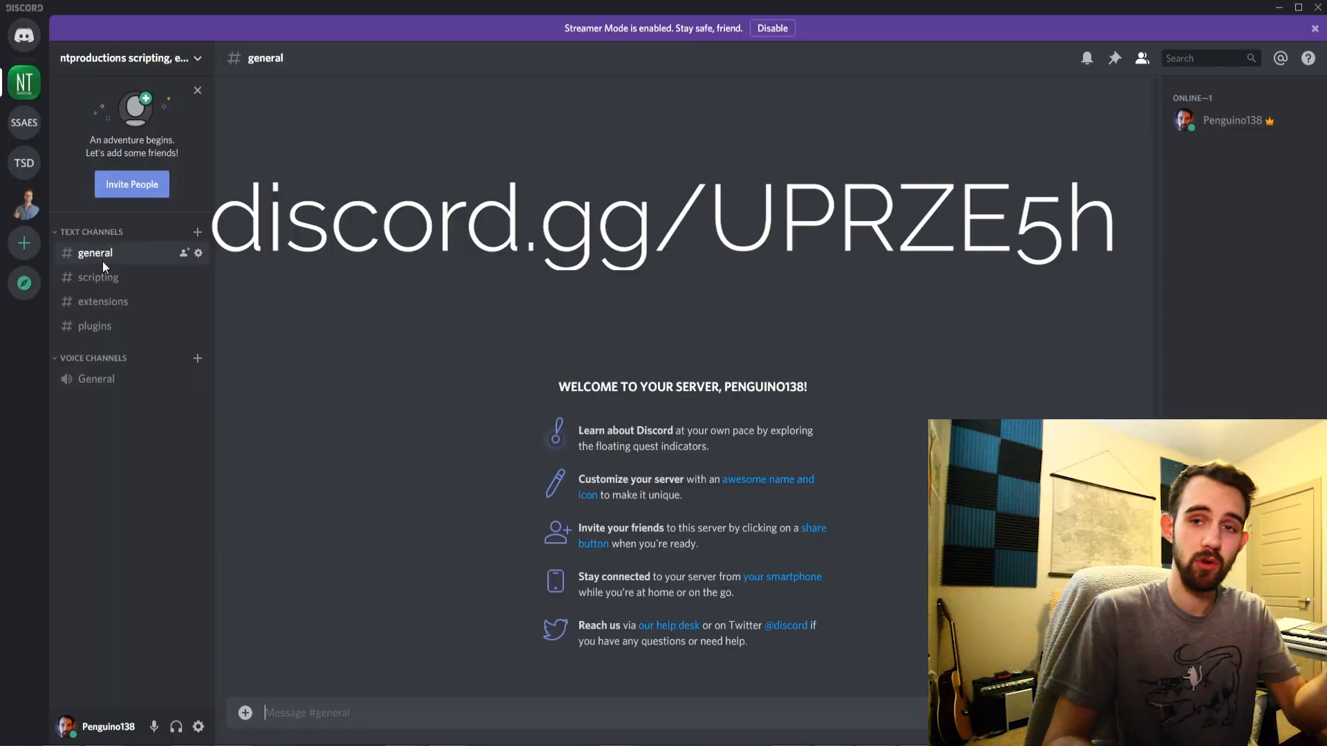
# Go through the #scripting channel to the #extensions channel in Discord's scripting server
pyautogui.click(98, 276)
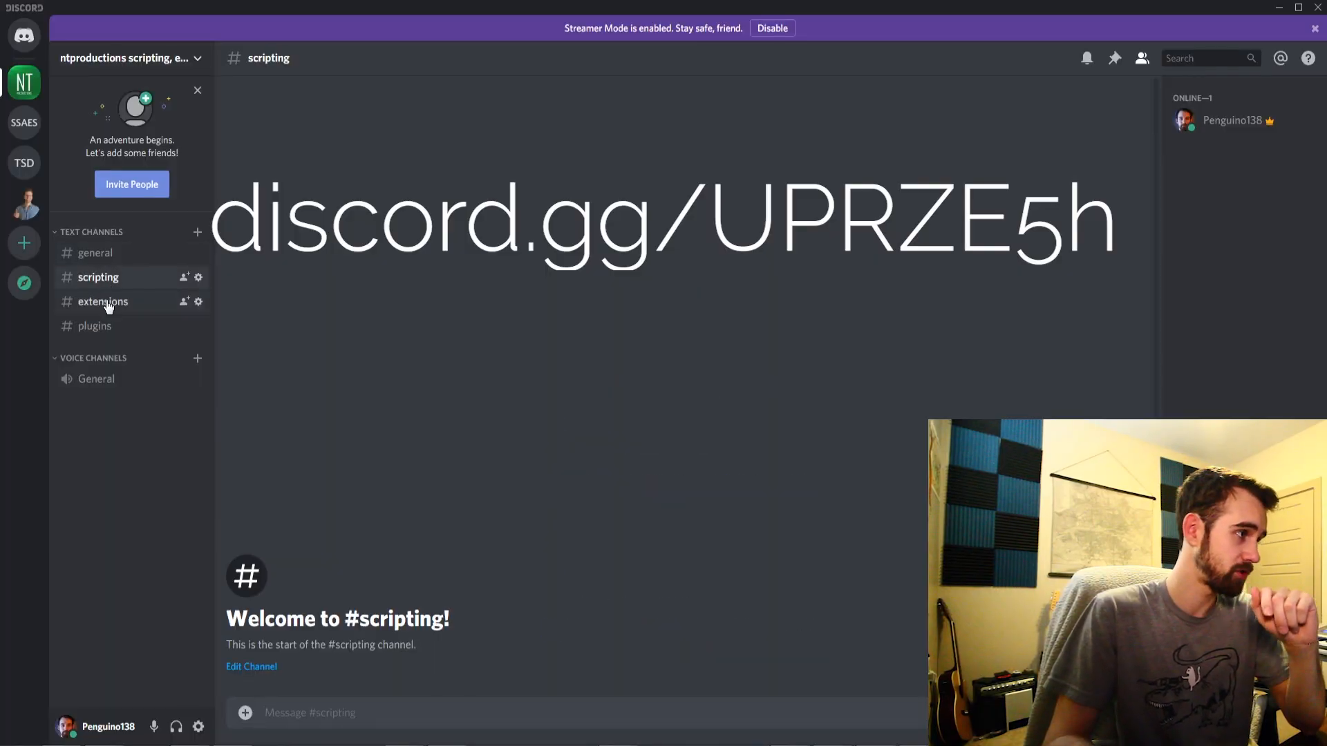
pyautogui.click(102, 301)
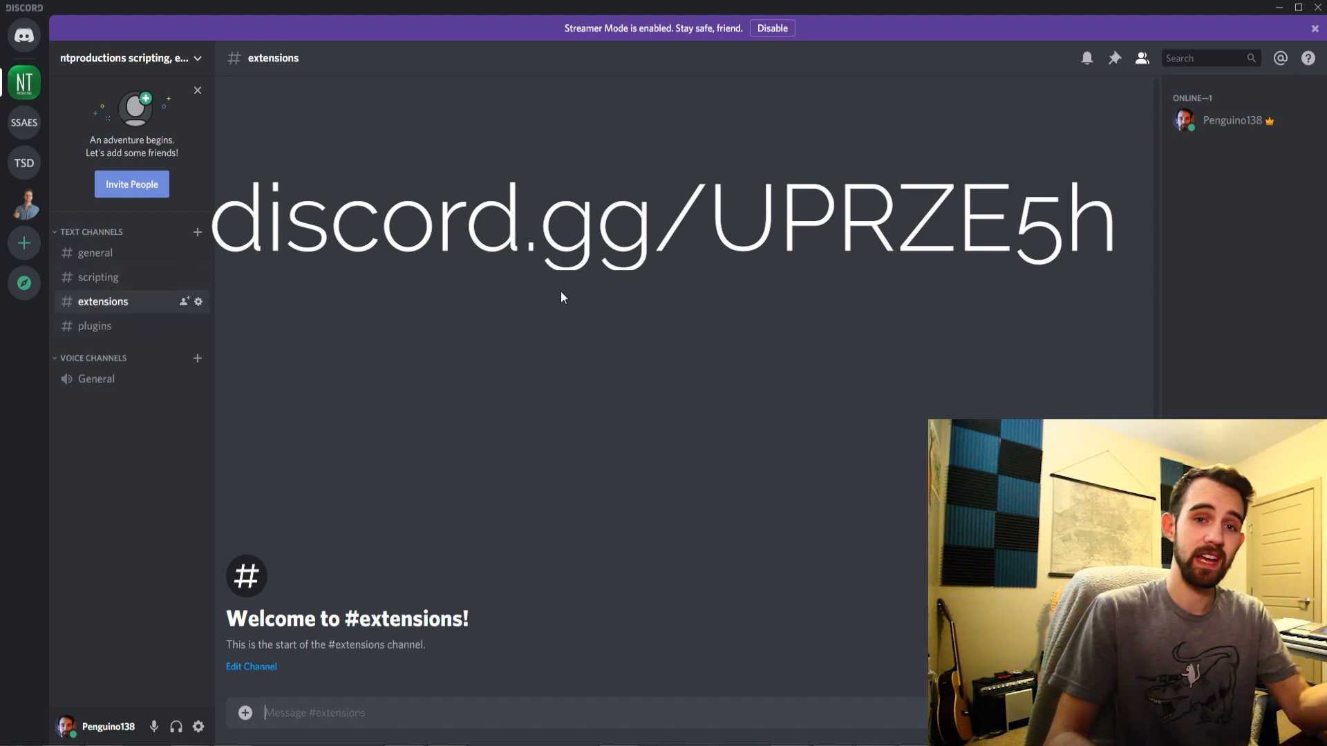
pyautogui.moveTo(632, 257)
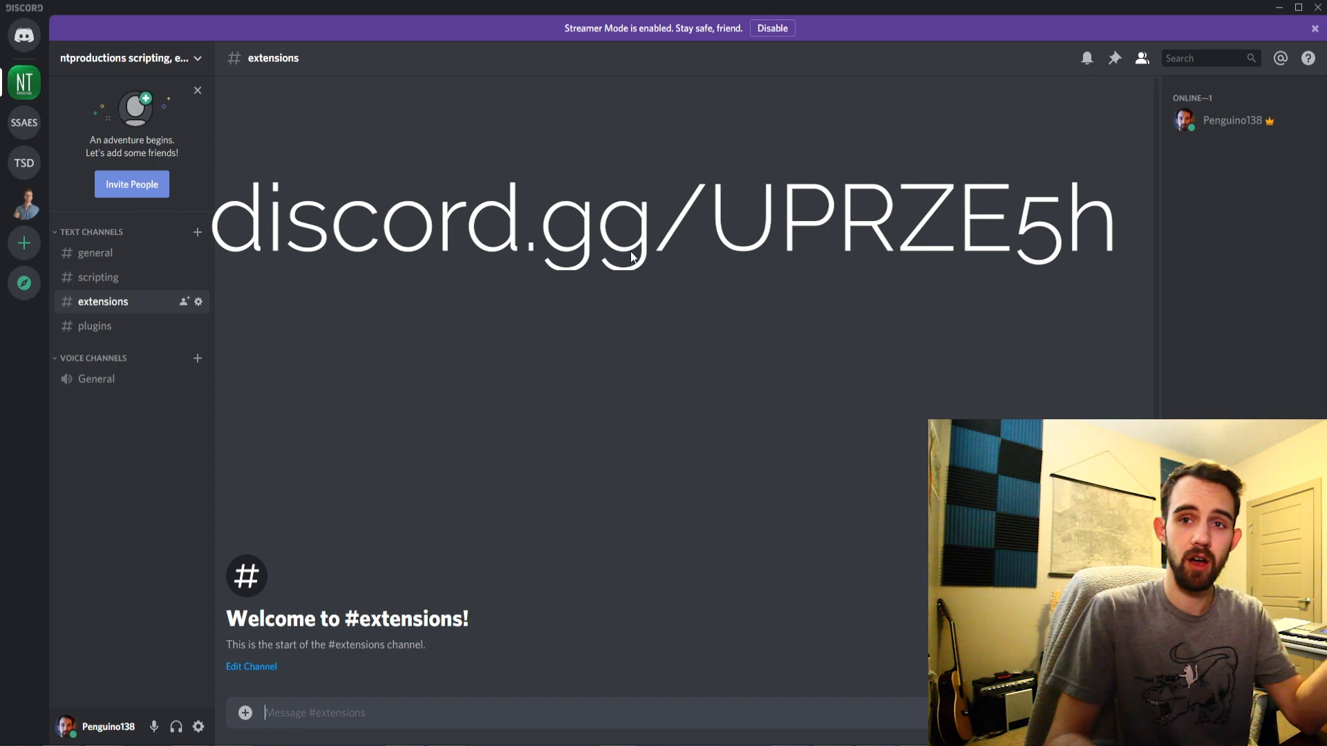